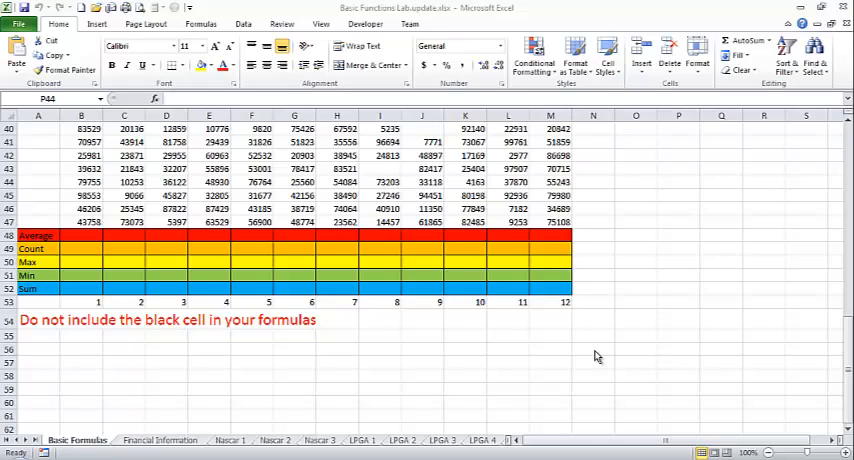
{"action": "mouse_move", "coordinate": [450, 378]}
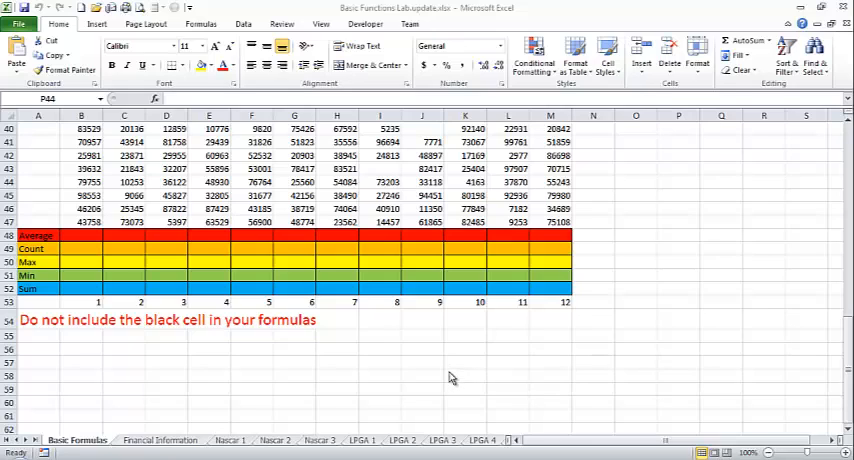
Select cells in the sheet, ending with the summary cells B48 to B52
{"action": "left_click", "coordinate": [678, 181]}
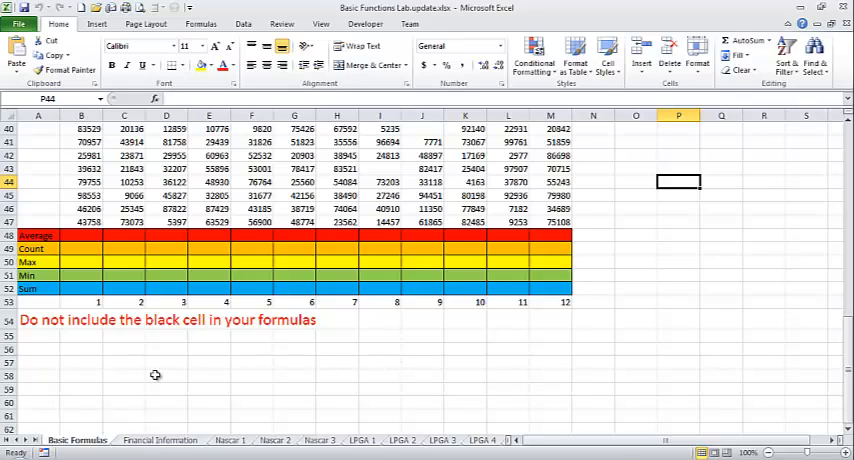
{"action": "mouse_move", "coordinate": [617, 434]}
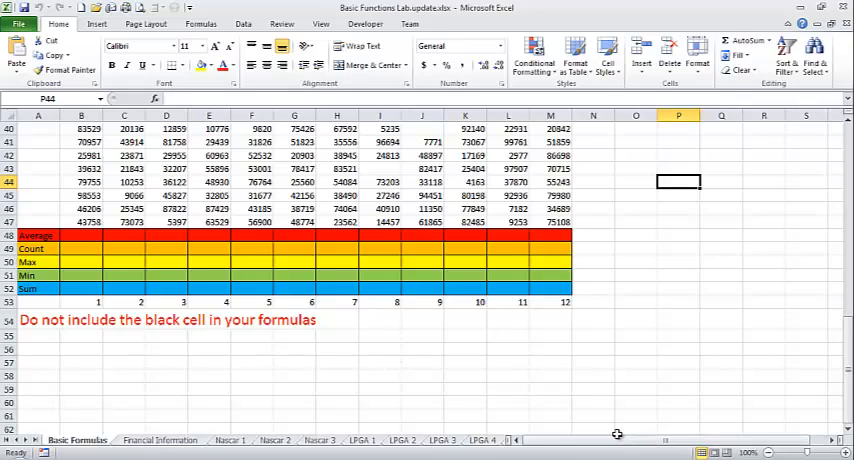
{"action": "mouse_move", "coordinate": [550, 393]}
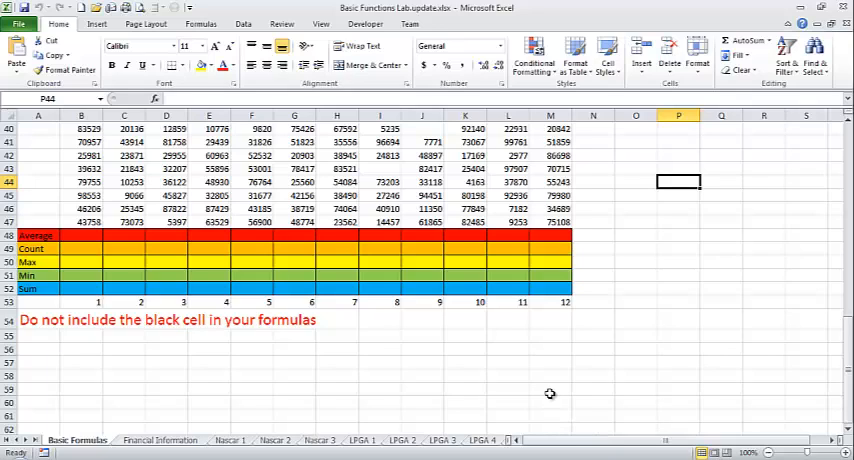
{"action": "mouse_move", "coordinate": [533, 397]}
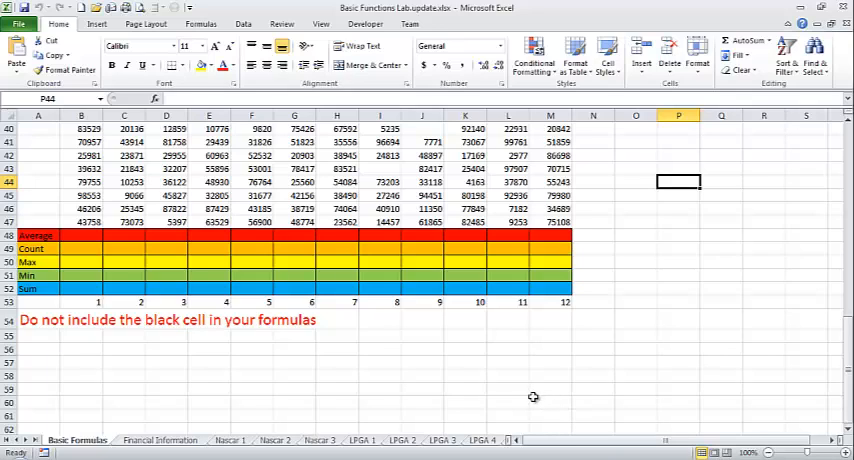
{"action": "mouse_move", "coordinate": [418, 387]}
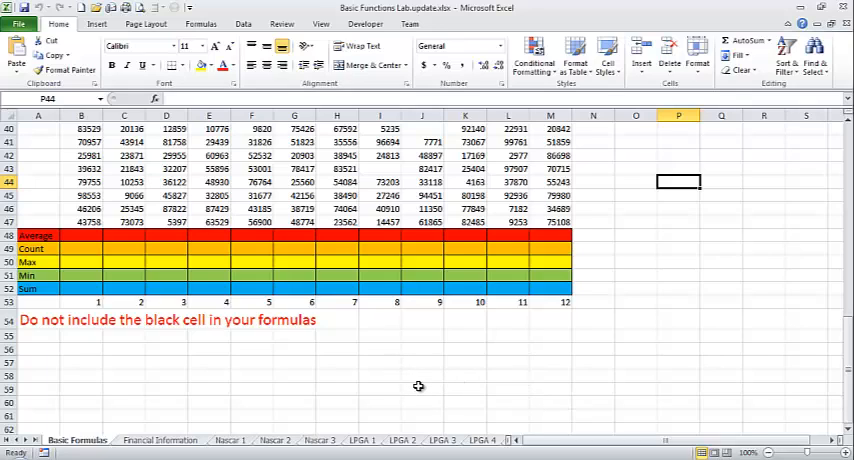
{"action": "left_click", "coordinate": [422, 388]}
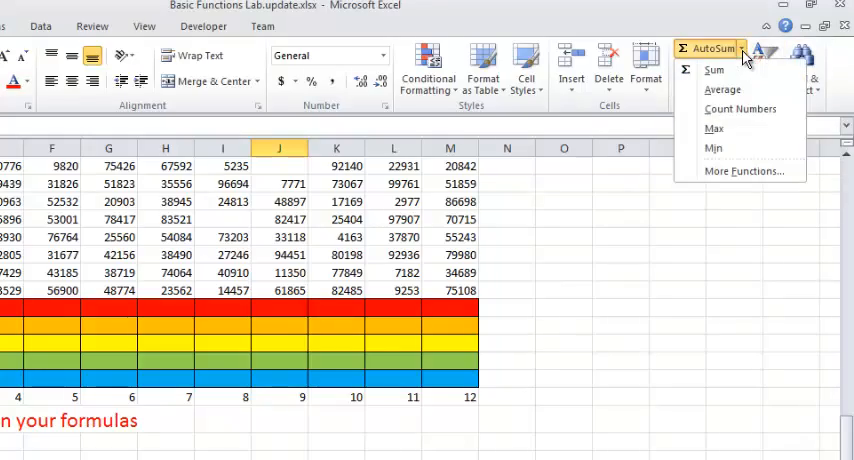
{"action": "mouse_move", "coordinate": [714, 148]}
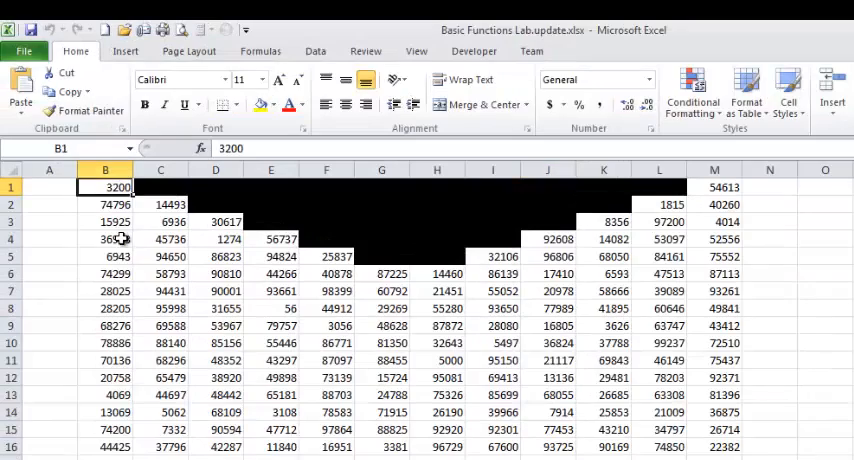
{"action": "left_click", "coordinate": [160, 204]}
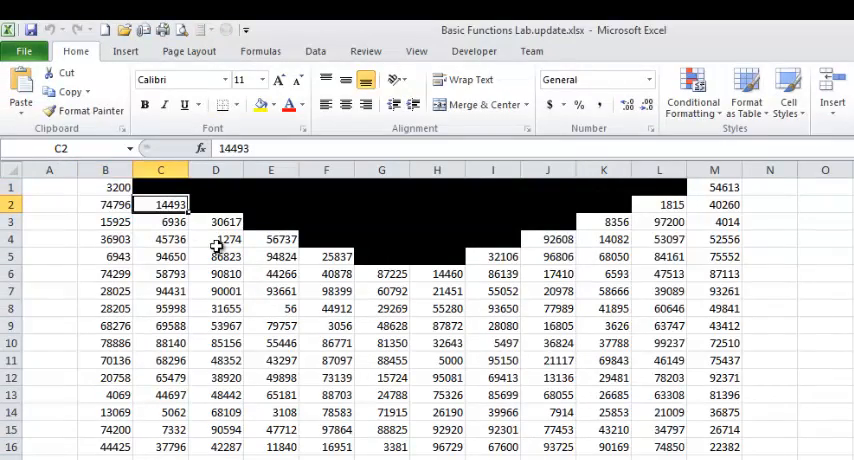
{"action": "scroll", "scroll_direction": "down", "scroll_amount": 3}
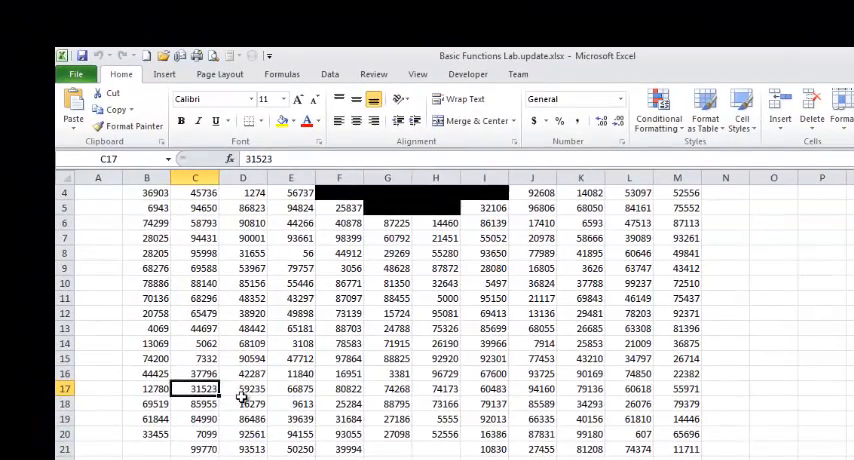
{"action": "scroll", "scroll_direction": "down", "scroll_amount": 3}
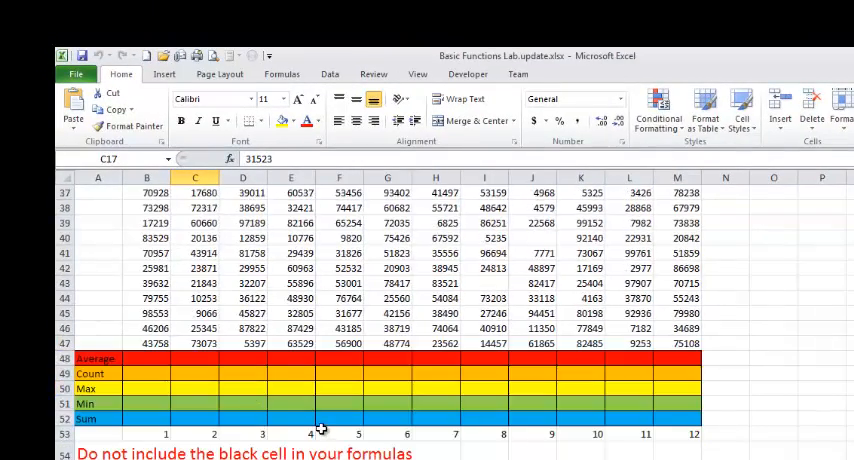
{"action": "left_click", "coordinate": [147, 358]}
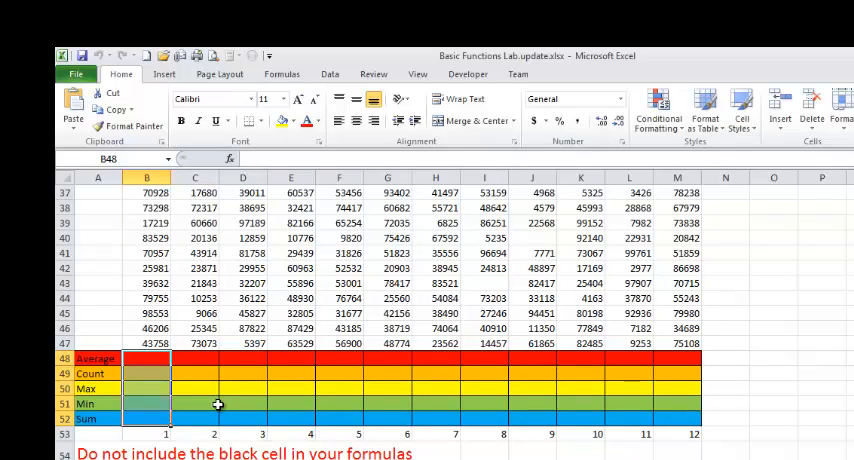
{"action": "mouse_move", "coordinate": [291, 343]}
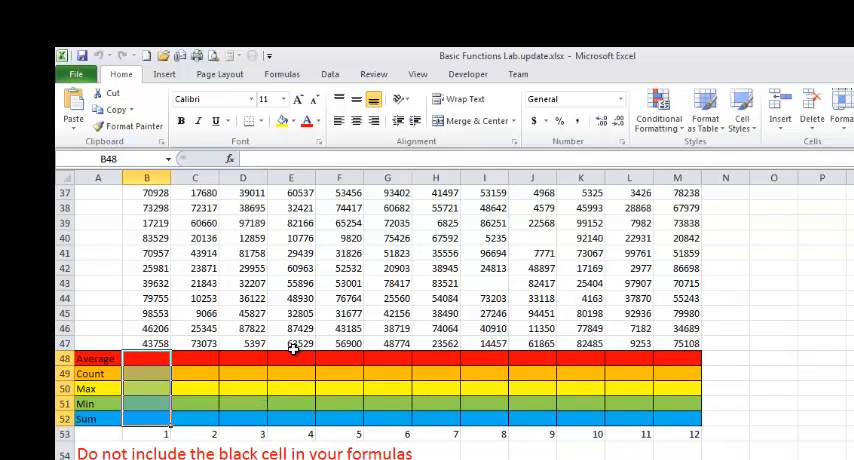
Insert an AutoSum Average formula in B48 over B1:B47
{"action": "left_click", "coordinate": [242, 358]}
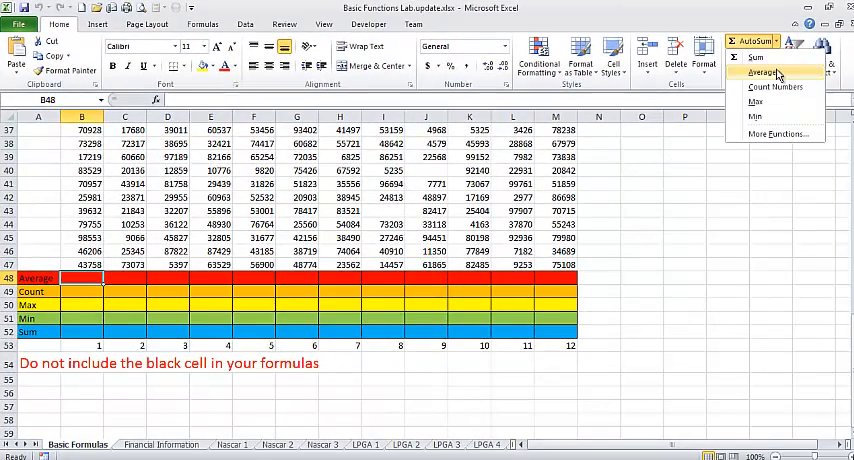
{"action": "left_click", "coordinate": [763, 73]}
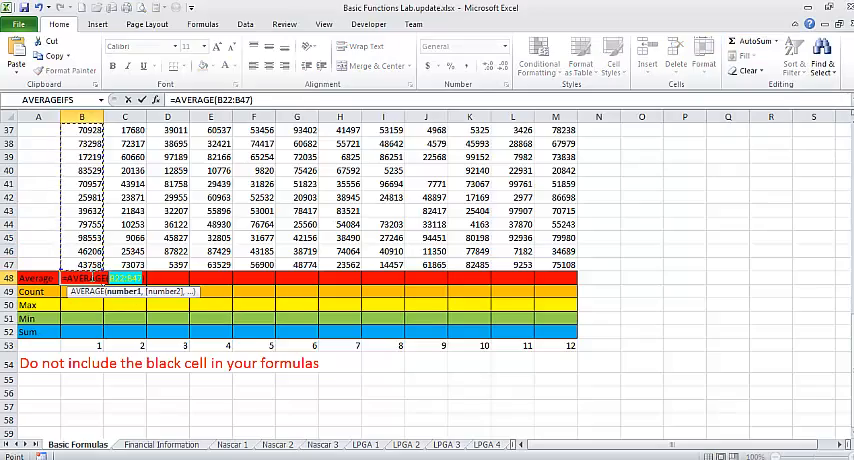
{"action": "scroll", "scroll_direction": "up", "scroll_amount": 3}
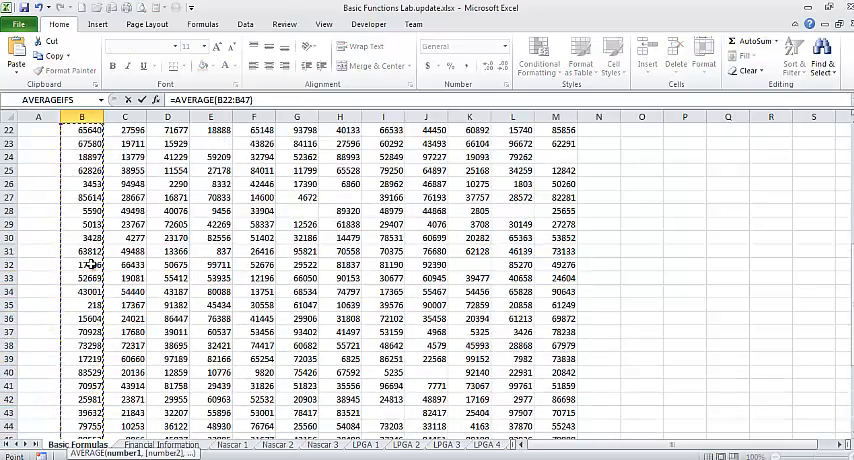
{"action": "scroll", "scroll_direction": "up", "scroll_amount": 3}
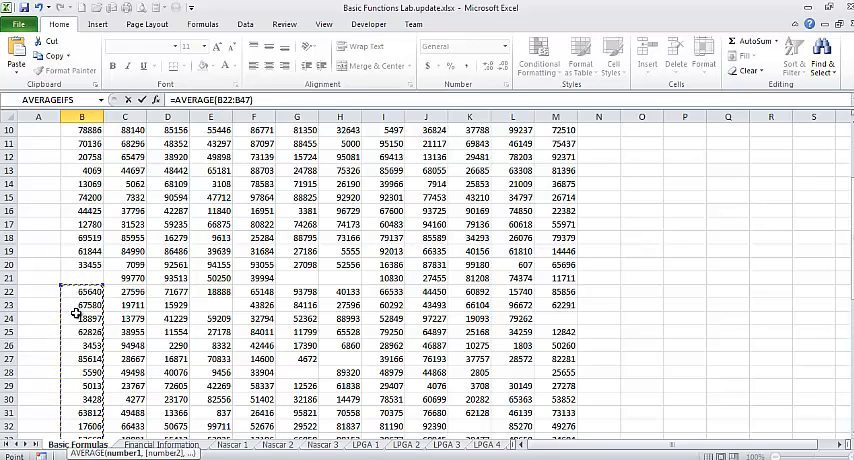
{"action": "scroll", "scroll_direction": "down", "scroll_amount": 3}
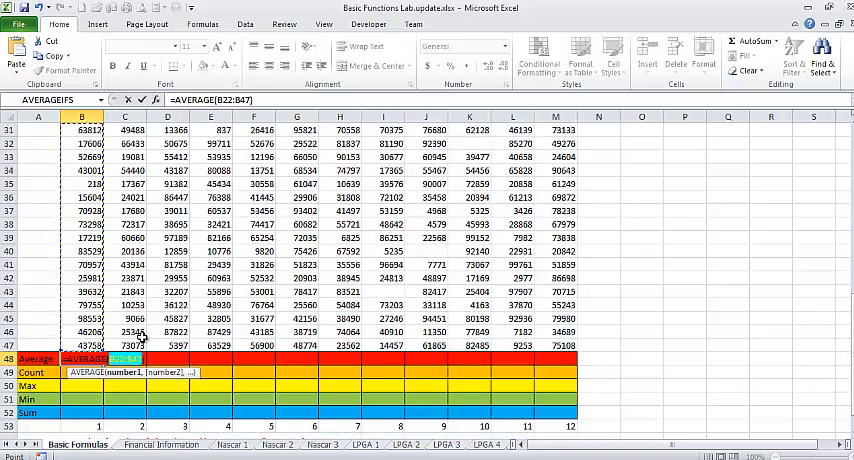
{"action": "scroll", "scroll_direction": "up", "scroll_amount": 3}
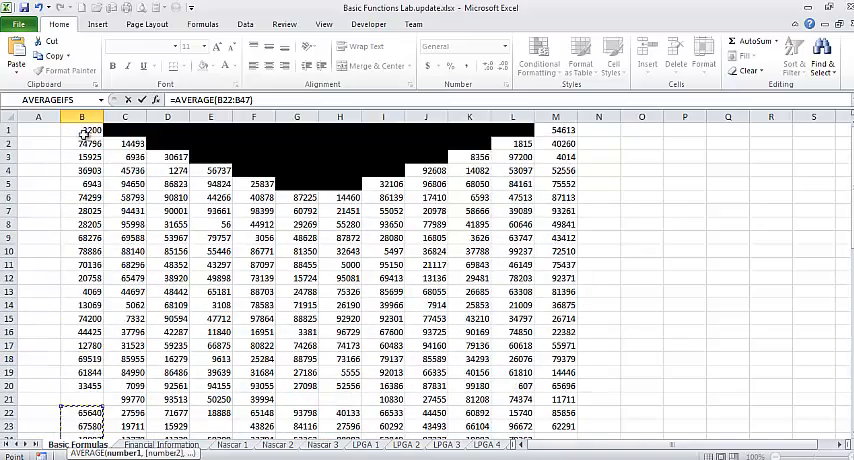
{"action": "left_click", "coordinate": [82, 130]}
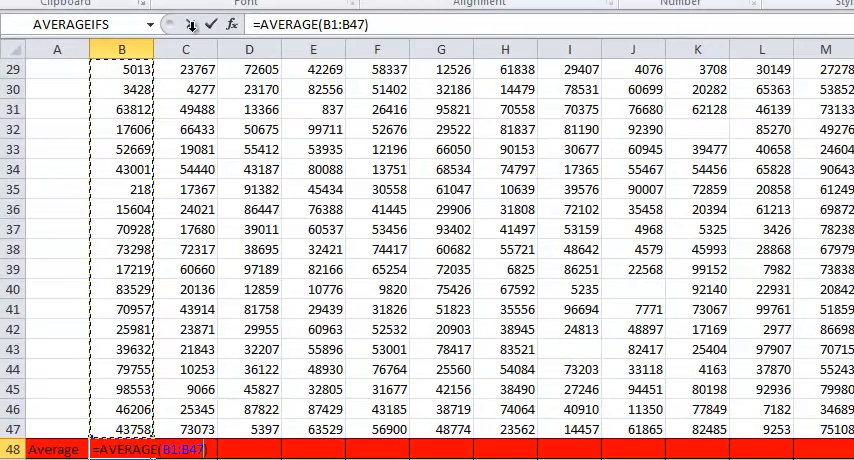
{"action": "type", "text": "=COUNT(B22:B48"}
{"action": "key", "text": "Return"}
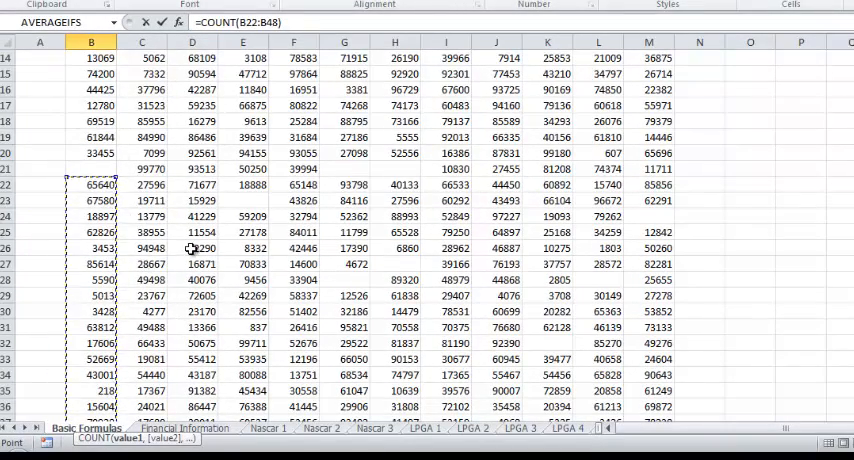
Confirm the COUNT formula over B1:B47 in B49
{"action": "scroll", "scroll_direction": "down", "scroll_amount": 3}
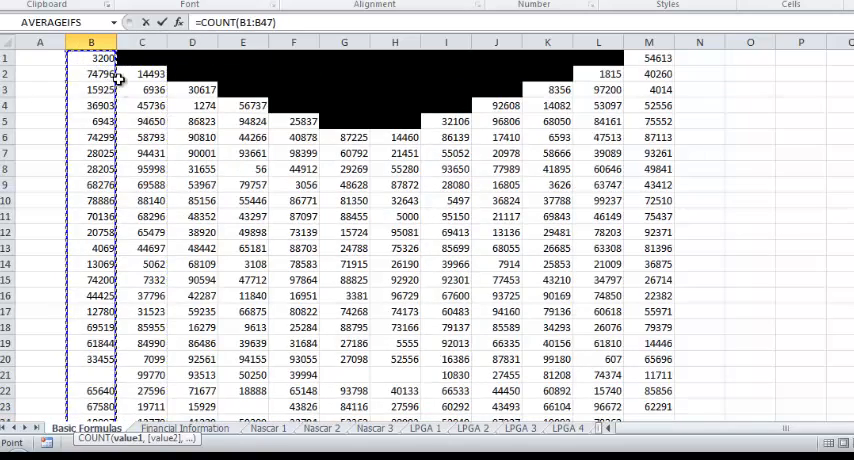
{"action": "key", "text": "Return"}
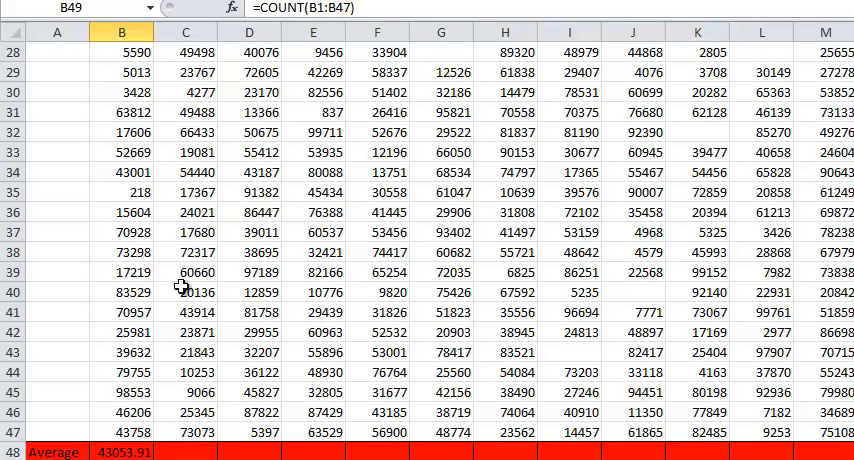
Enter =MAX(B1:B47) in B50, showing 98553, after dismissing the formula error
{"action": "left_click", "coordinate": [122, 432]}
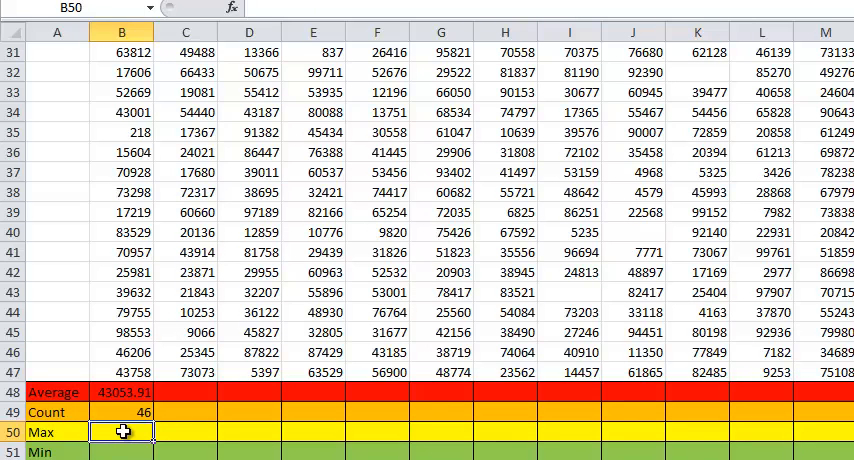
{"action": "type", "text": "=max"}
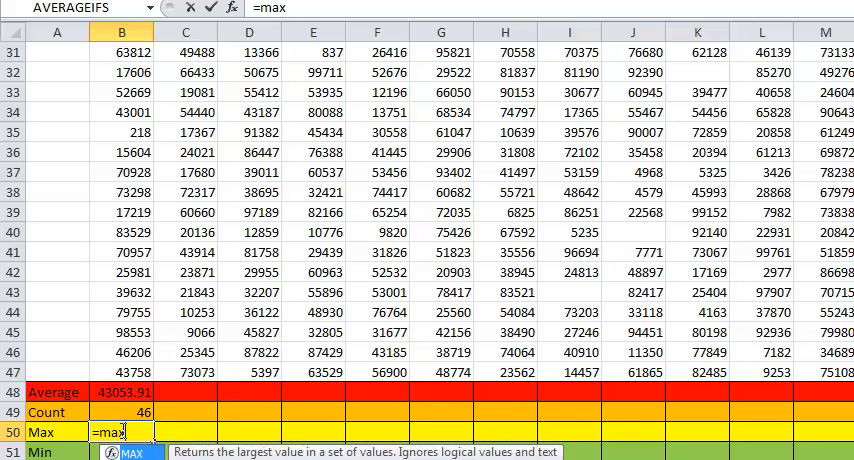
{"action": "key", "text": "Return"}
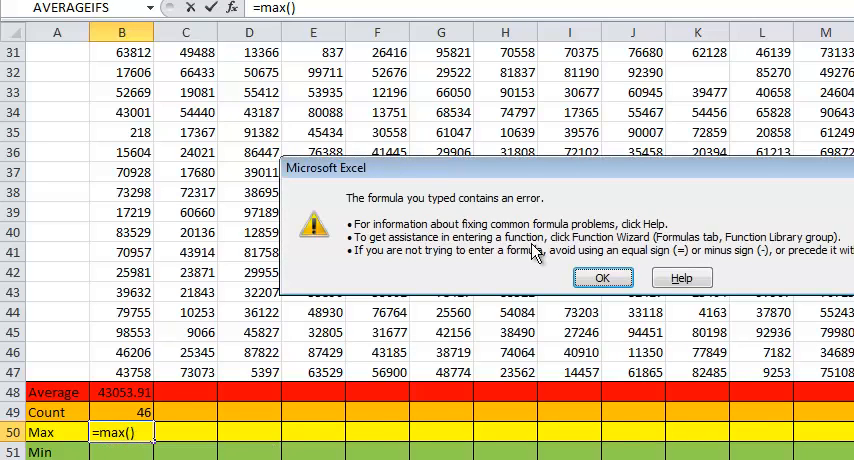
{"action": "left_click", "coordinate": [603, 277]}
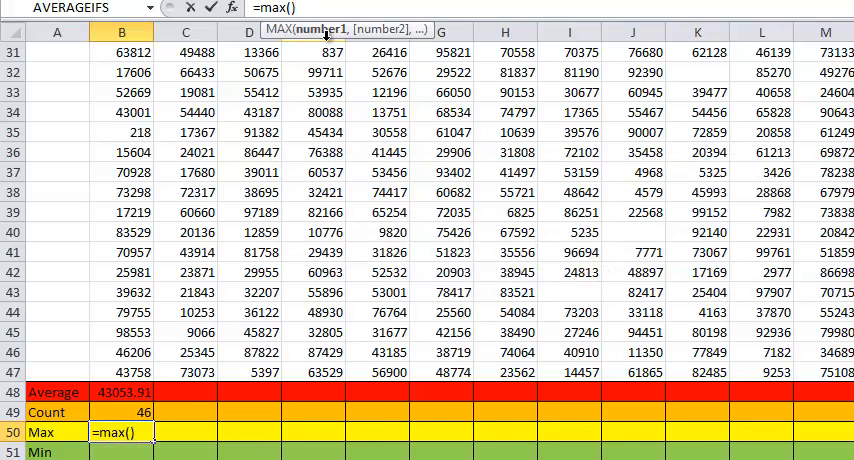
{"action": "type", "text": "B1:b47"}
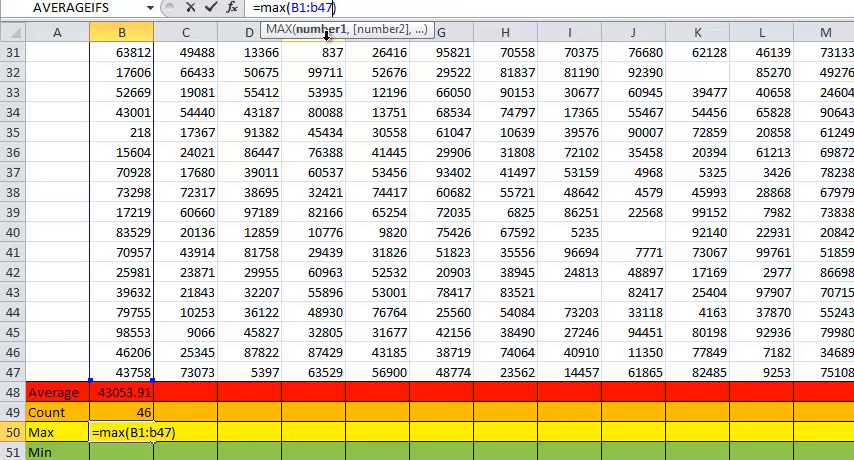
{"action": "key", "text": "Return"}
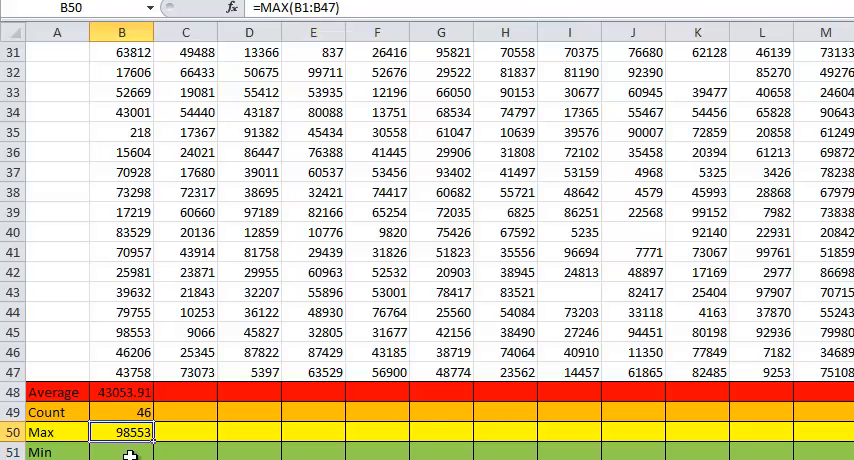
{"action": "left_click", "coordinate": [128, 452]}
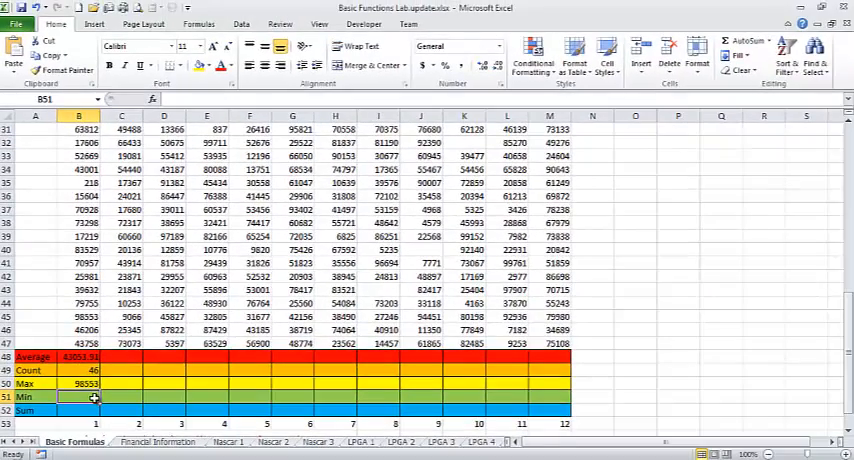
{"action": "mouse_move", "coordinate": [529, 378]}
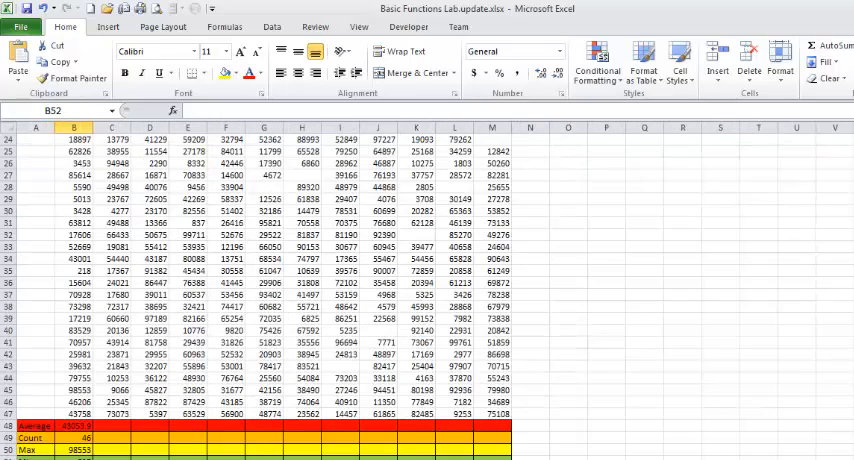
{"action": "mouse_move", "coordinate": [722, 362]}
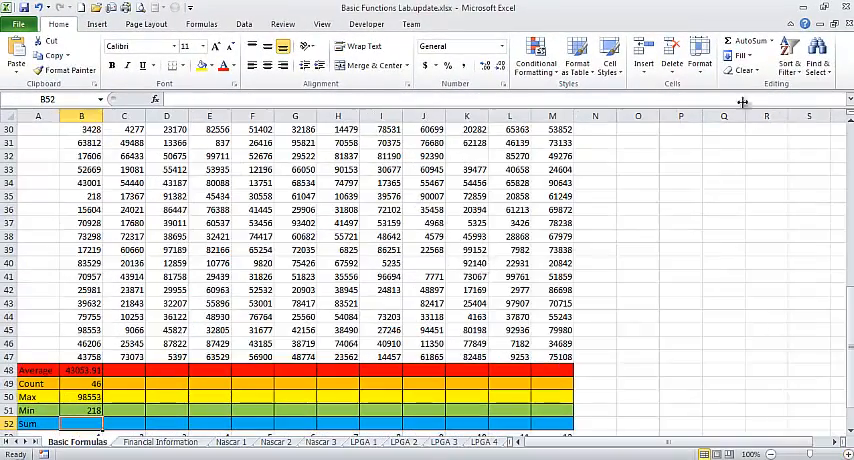
{"action": "mouse_move", "coordinate": [744, 40]}
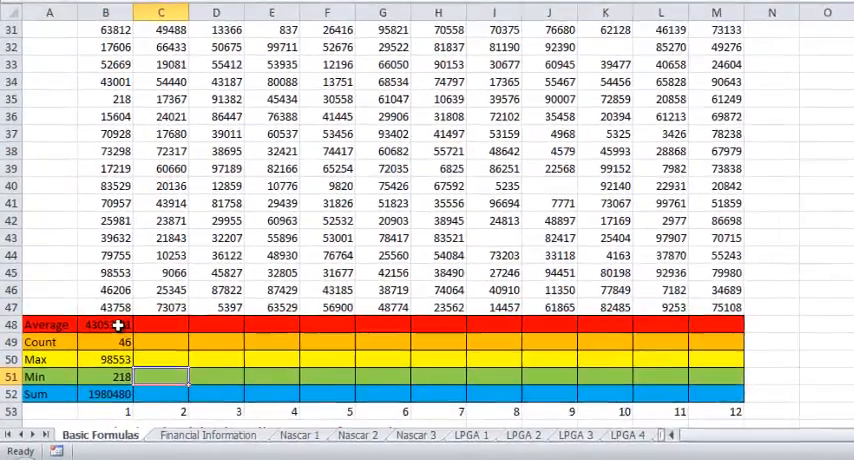
{"action": "scroll", "scroll_direction": "down", "scroll_amount": 3}
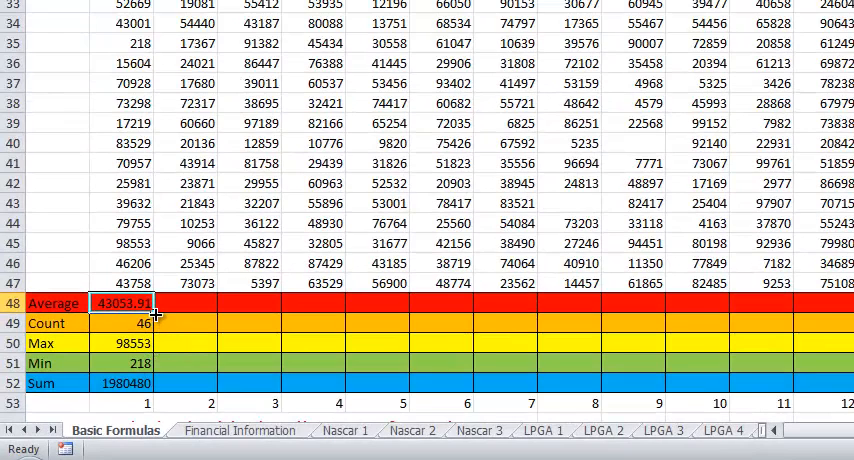
{"action": "mouse_move", "coordinate": [190, 247]}
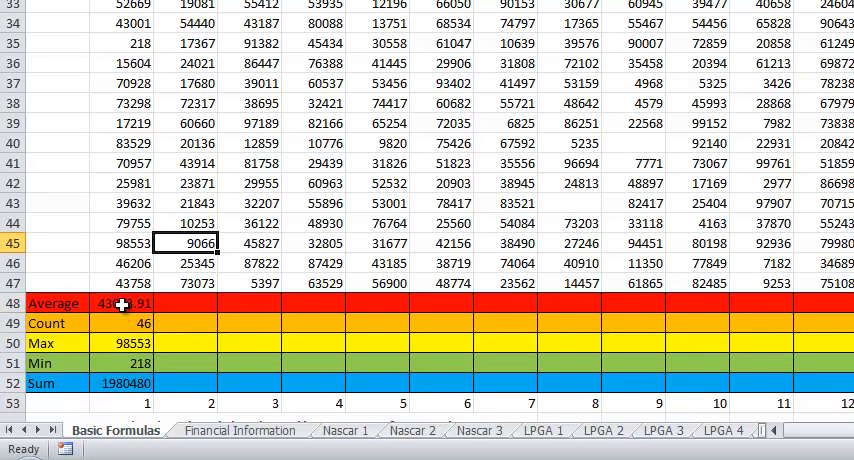
{"action": "left_click", "coordinate": [124, 303]}
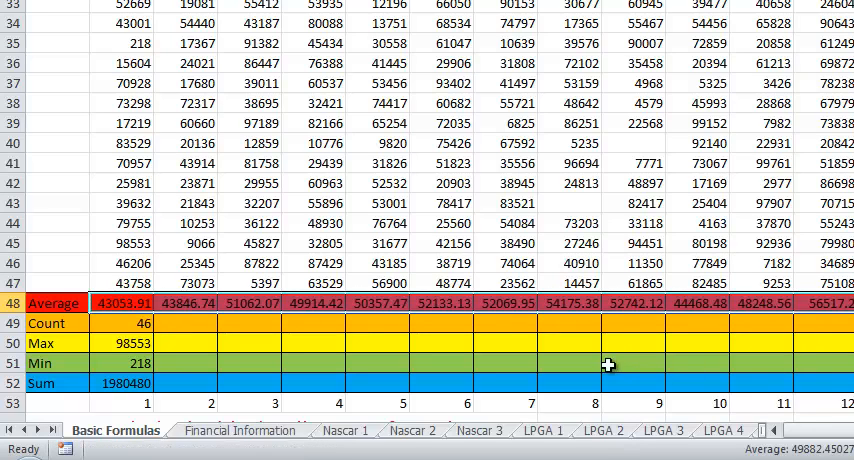
{"action": "mouse_move", "coordinate": [548, 355]}
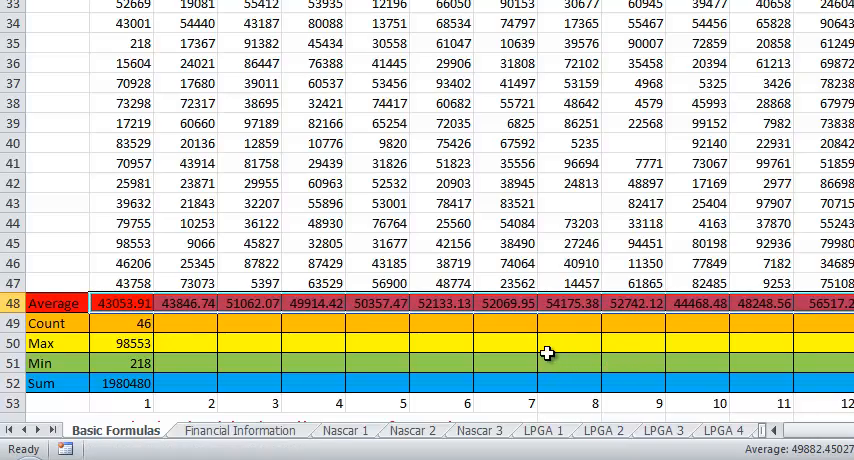
{"action": "scroll", "scroll_direction": "up", "scroll_amount": 3}
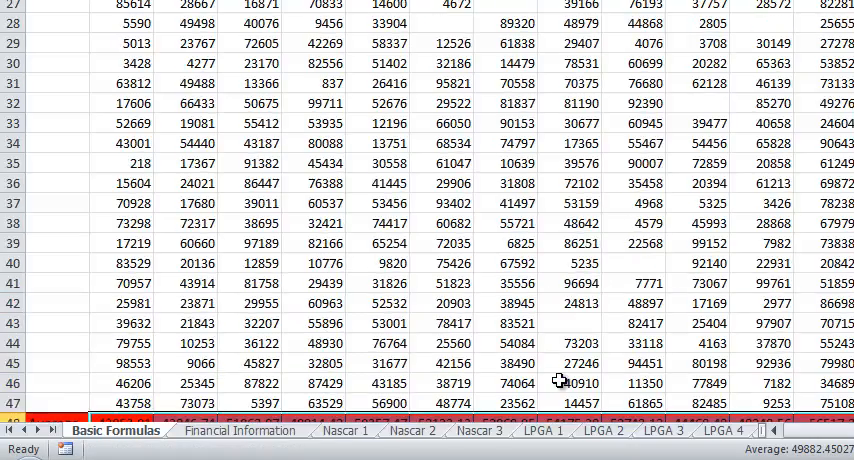
{"action": "scroll", "scroll_direction": "up", "scroll_amount": 3}
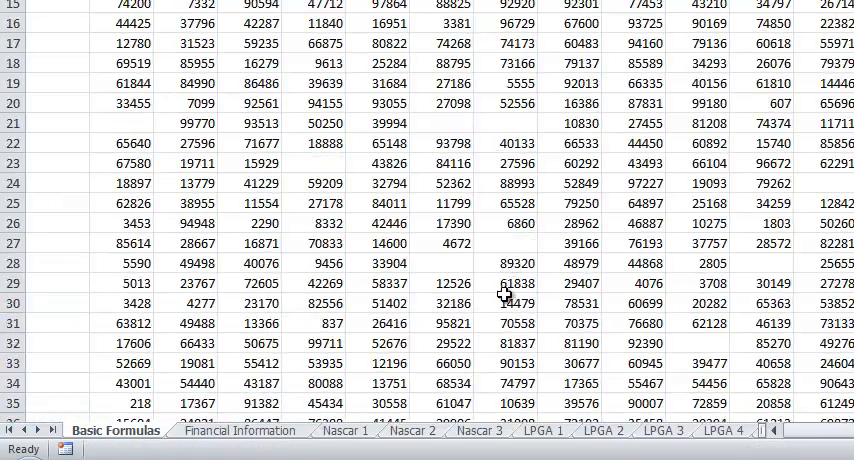
{"action": "scroll", "scroll_direction": "down", "scroll_amount": 3}
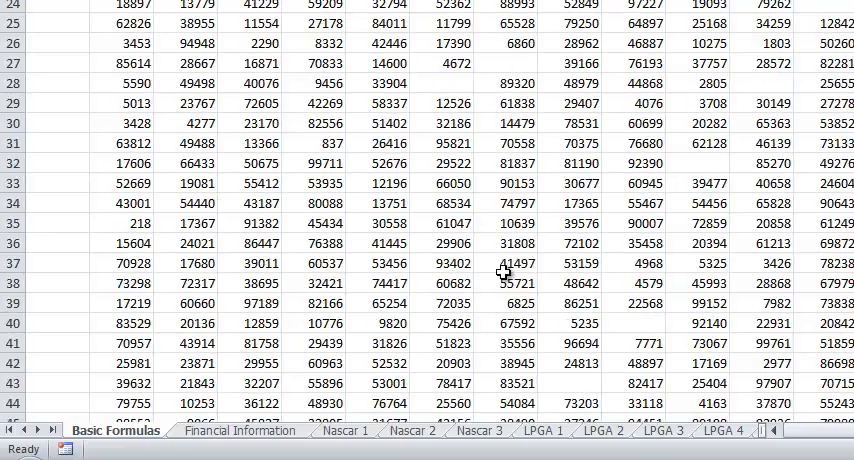
{"action": "scroll", "scroll_direction": "down", "scroll_amount": 3}
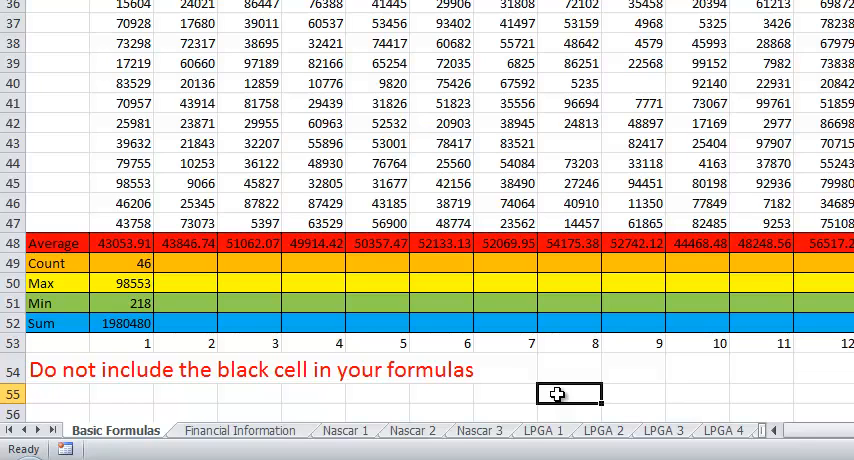
{"action": "mouse_move", "coordinate": [511, 248]}
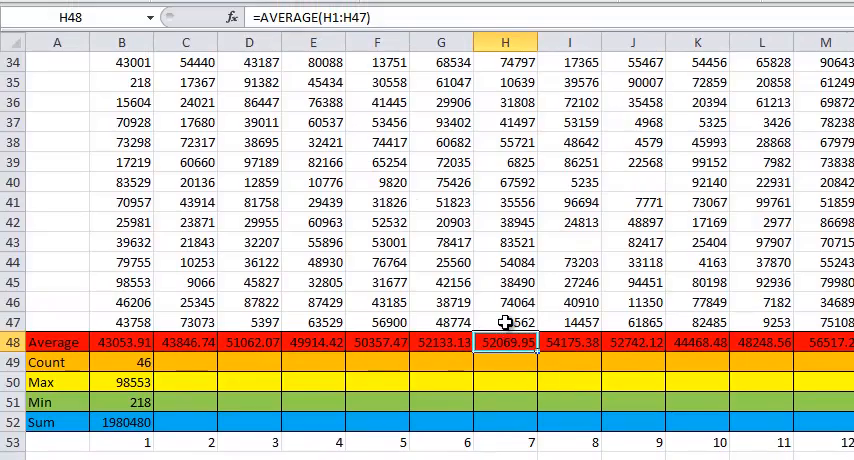
{"action": "scroll", "scroll_direction": "up", "scroll_amount": 3}
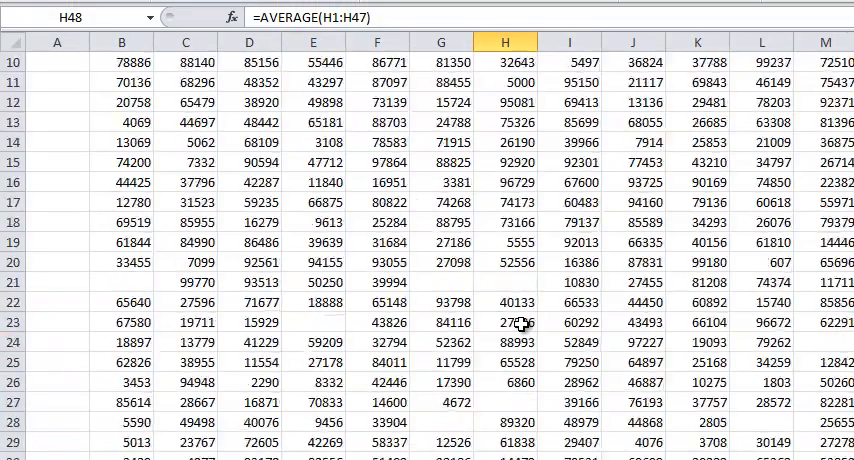
{"action": "scroll", "scroll_direction": "up", "scroll_amount": 3}
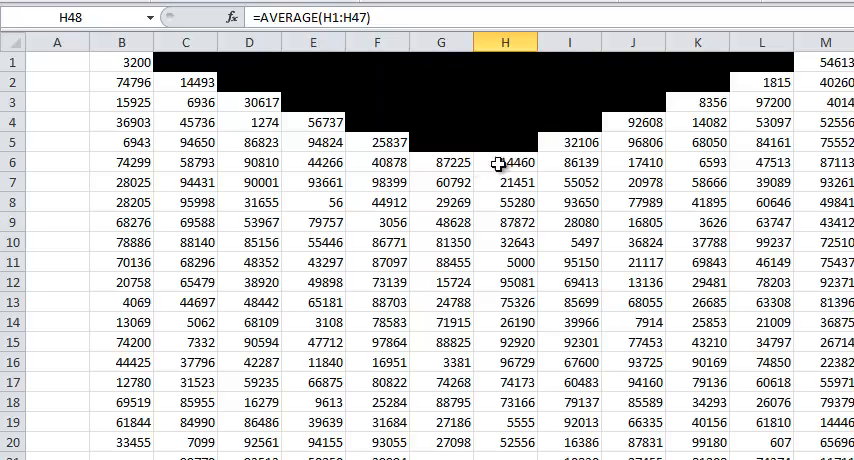
{"action": "left_click", "coordinate": [504, 162]}
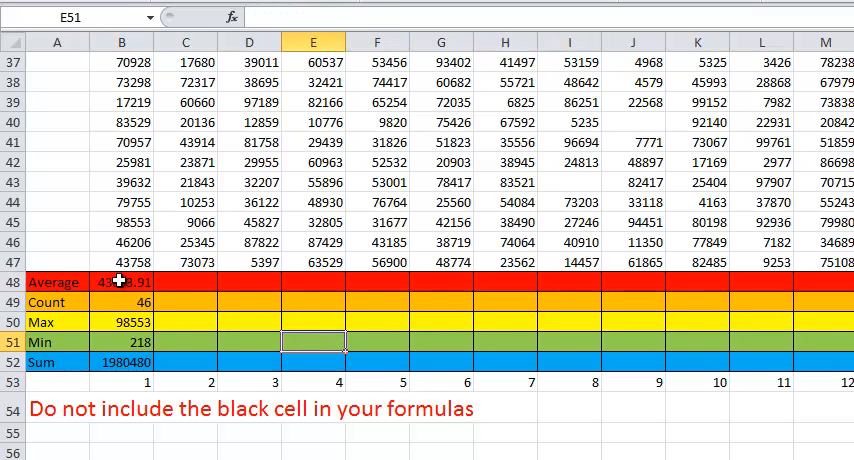
{"action": "left_click", "coordinate": [122, 282]}
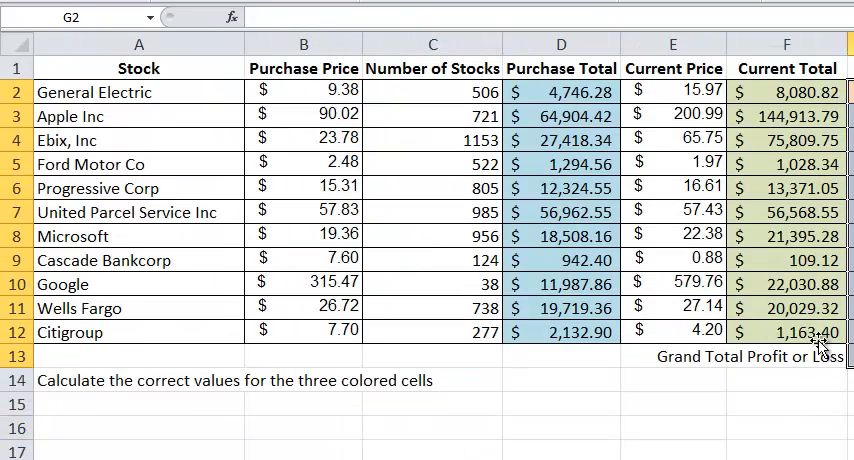
{"action": "mouse_move", "coordinate": [672, 92]}
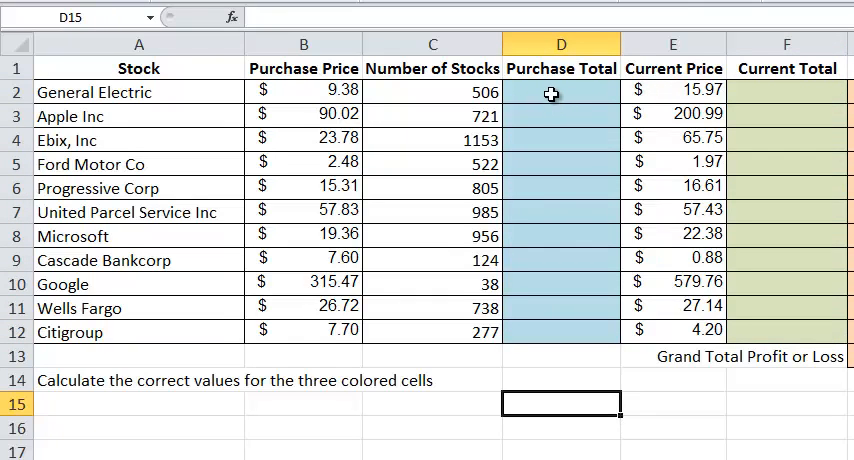
Enter =C2*B2 in D2 and copy it down the Purchase Total column, starting at 4,746.28
{"action": "left_click", "coordinate": [560, 91]}
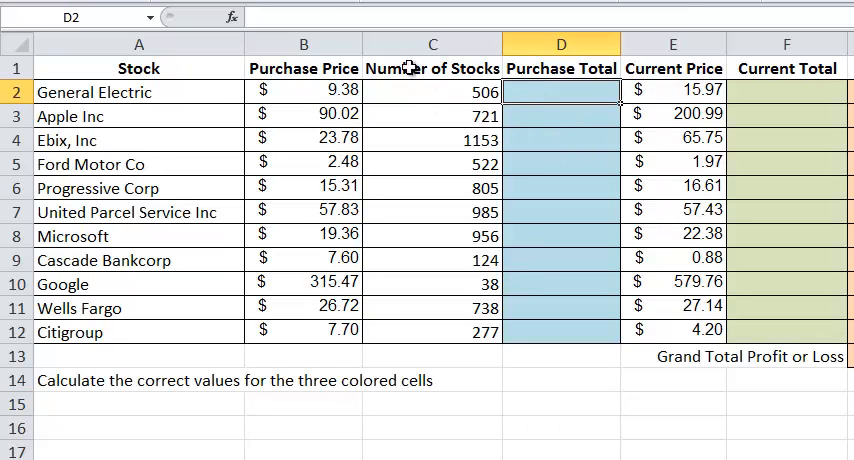
{"action": "mouse_move", "coordinate": [411, 233]}
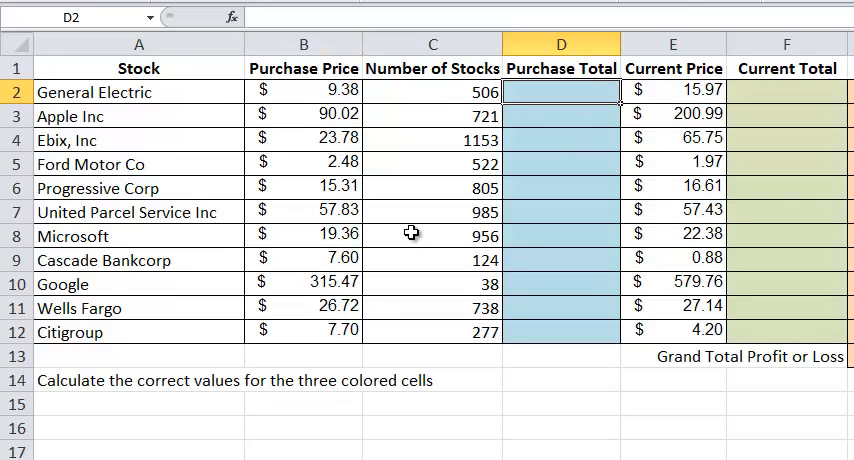
{"action": "mouse_move", "coordinate": [444, 249]}
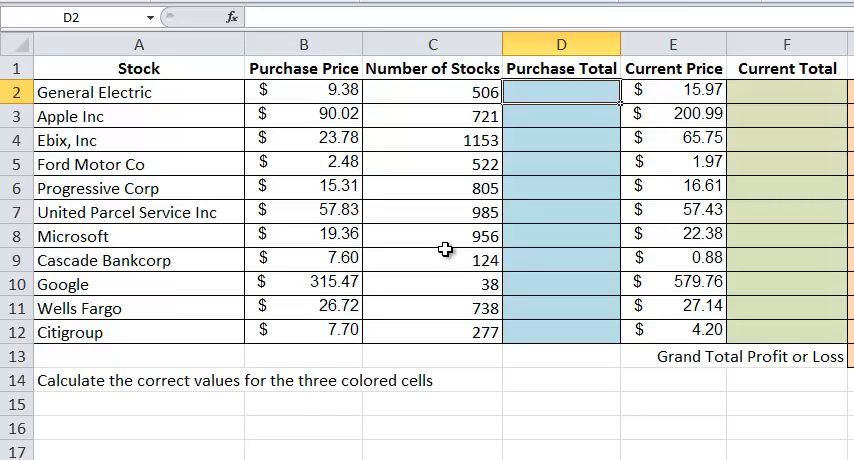
{"action": "type", "text": "="}
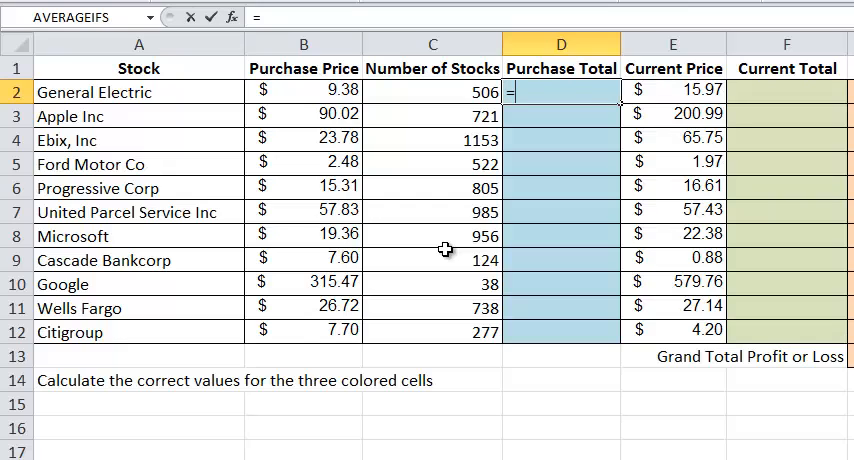
{"action": "type", "text": "c2"}
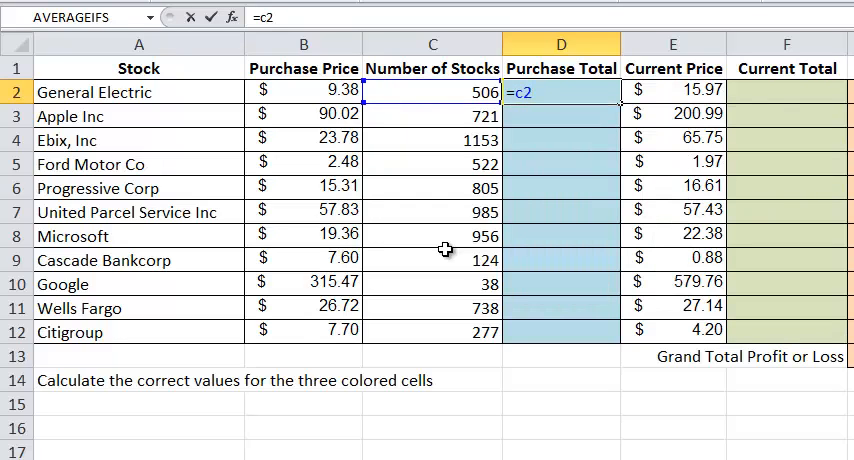
{"action": "type", "text": "*"}
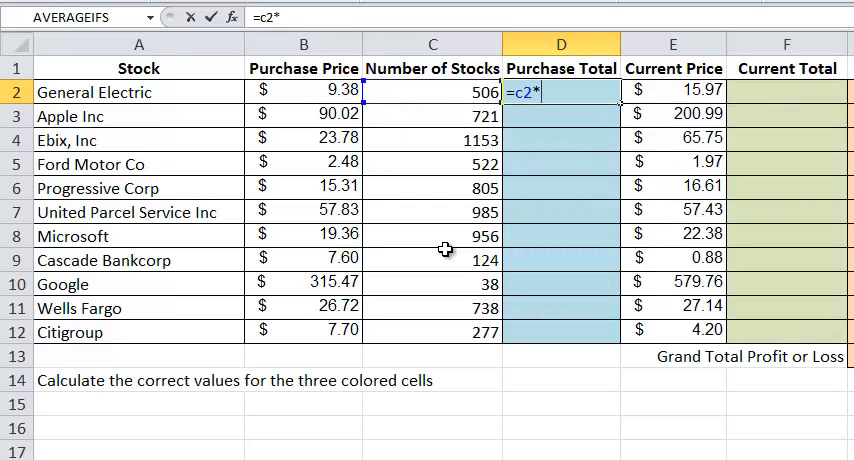
{"action": "key", "text": "Return"}
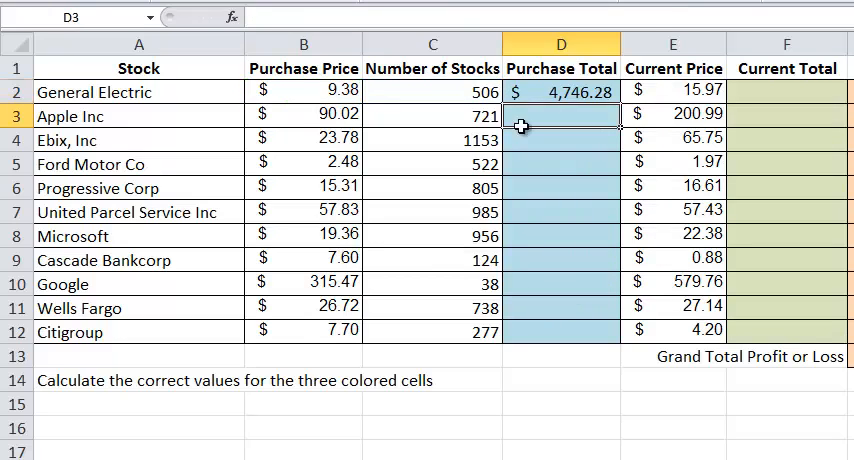
{"action": "left_click", "coordinate": [561, 91]}
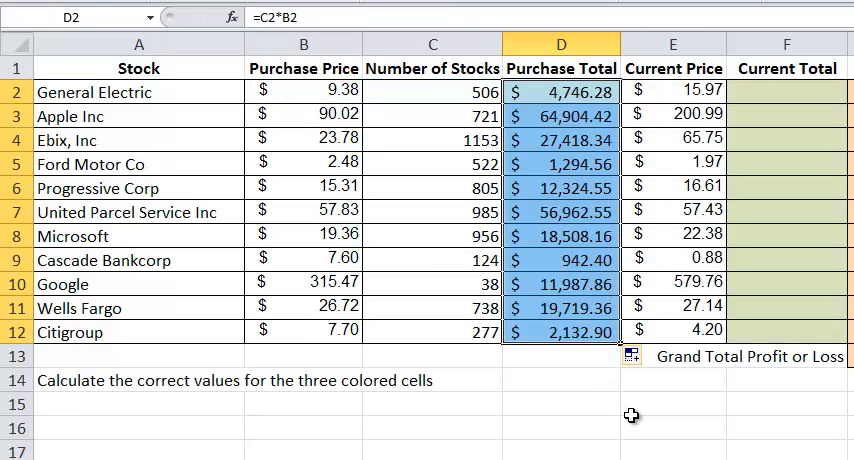
{"action": "left_click", "coordinate": [560, 140]}
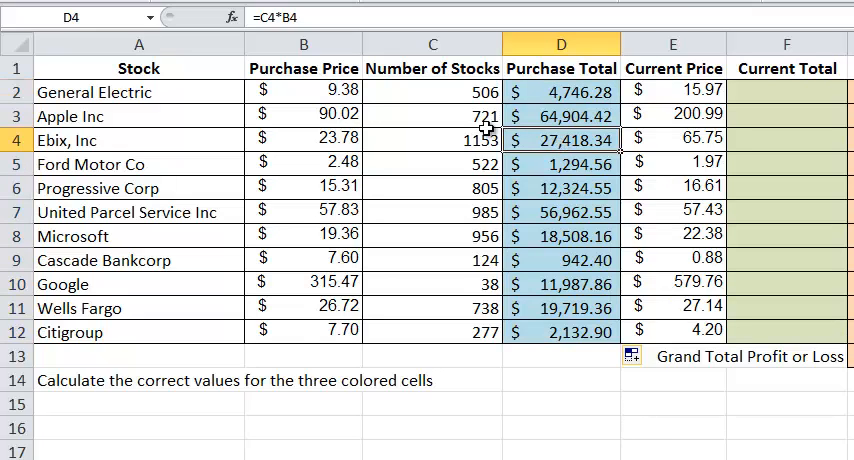
{"action": "mouse_move", "coordinate": [287, 18]}
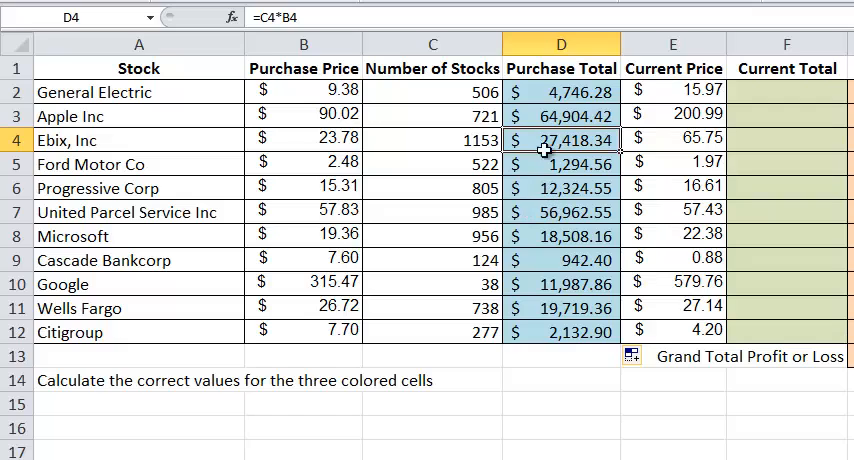
{"action": "left_click", "coordinate": [561, 91]}
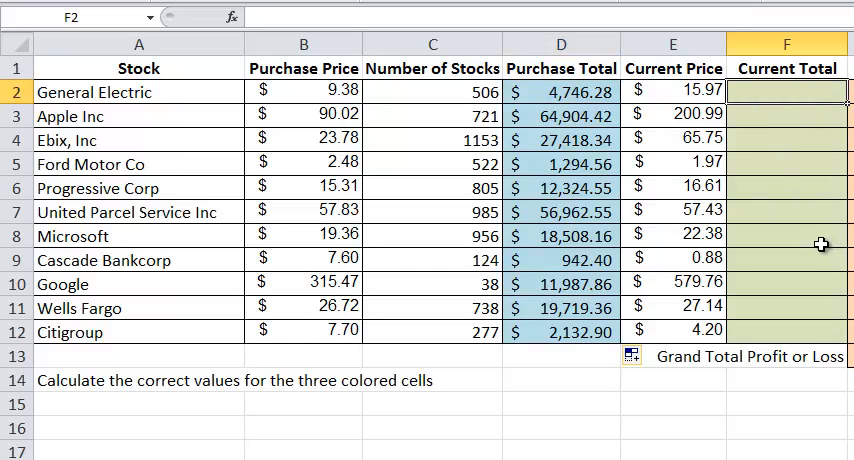
Enter =E2*C2 in F2 and fill it down to F12, giving 8,080.82 first
{"action": "type", "text": "="}
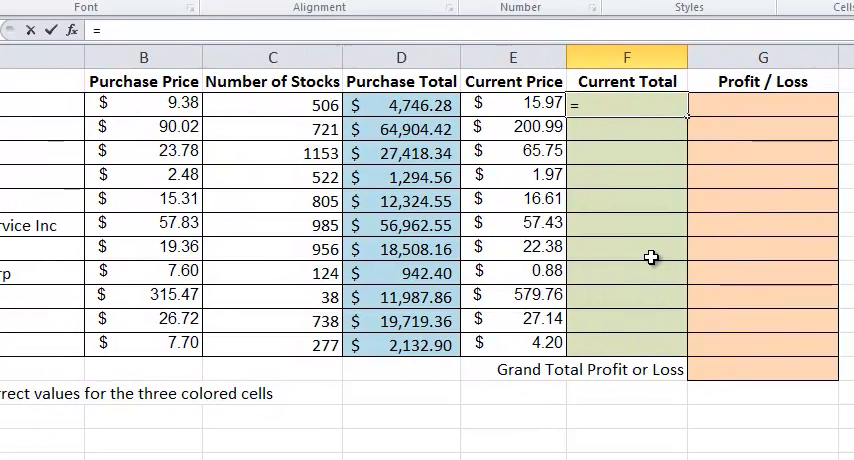
{"action": "mouse_move", "coordinate": [654, 123]}
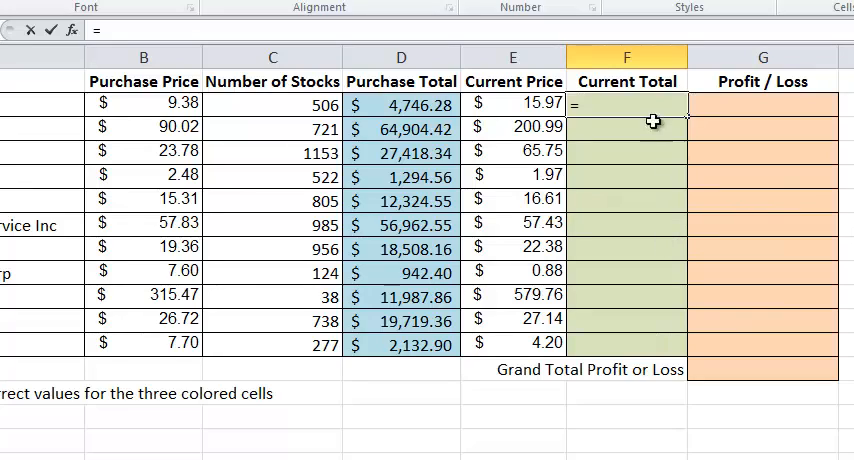
{"action": "left_click", "coordinate": [511, 104]}
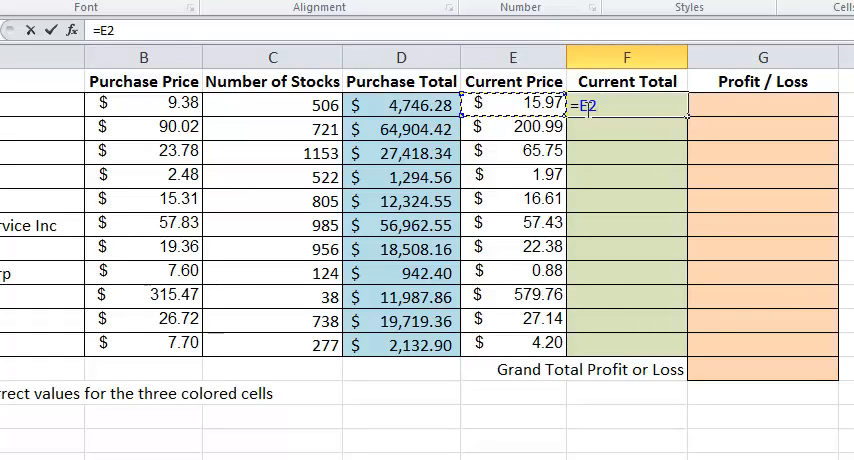
{"action": "type", "text": "*"}
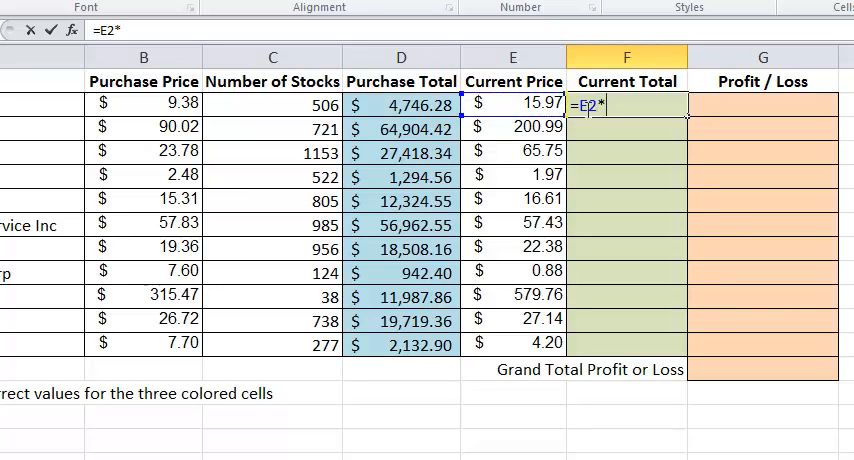
{"action": "left_click", "coordinate": [273, 104]}
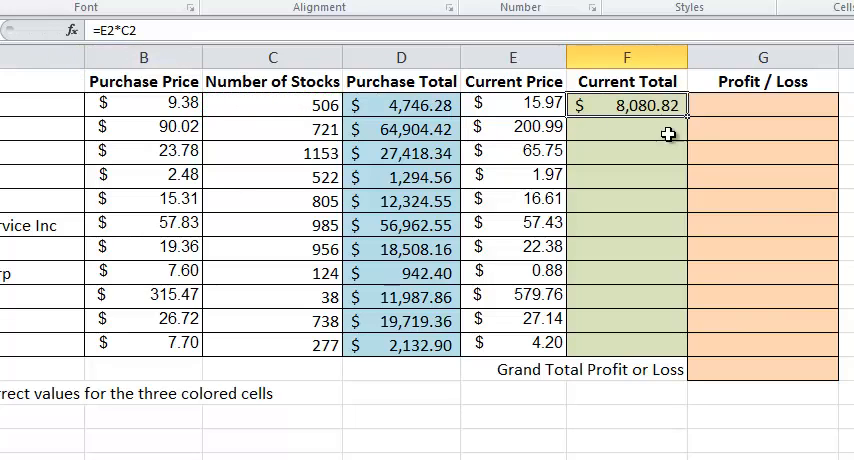
{"action": "left_click_drag", "start_coordinate": [668, 113], "coordinate": [668, 350]}
{"action": "type", "text": "="}
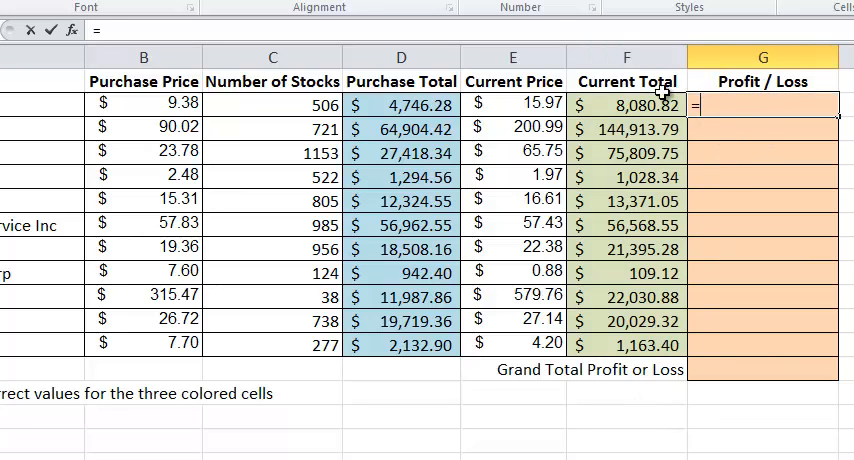
Enter the =F2-D2 profit formula in G2 and the =SUM(G2:G12) grand total
{"action": "type", "text": "F2-"}
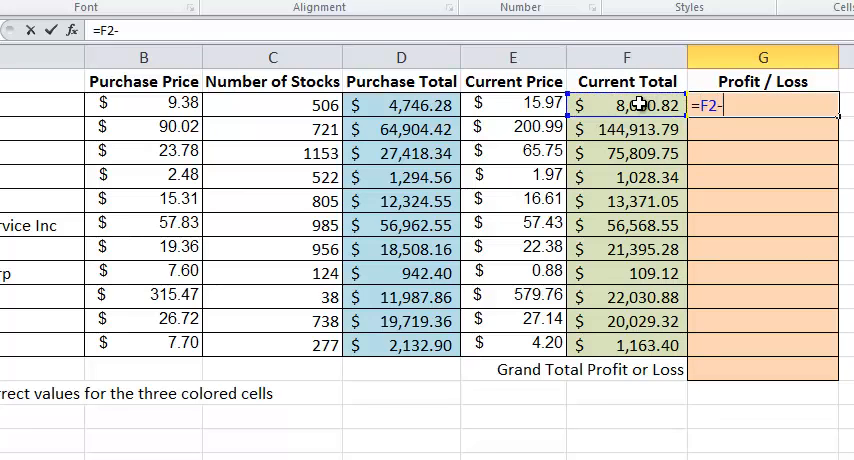
{"action": "left_click", "coordinate": [398, 103]}
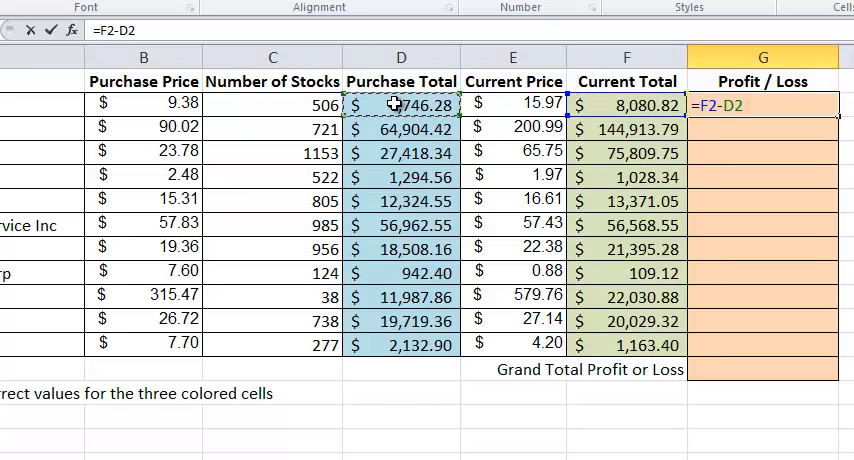
{"action": "key", "text": "Return"}
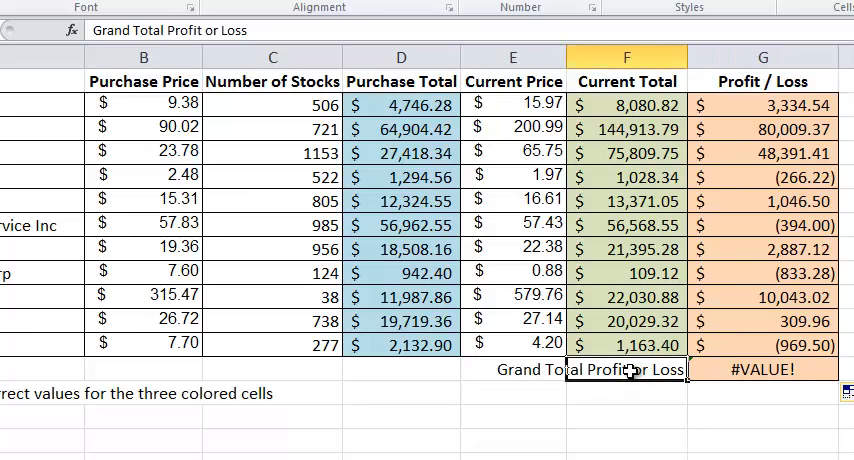
{"action": "mouse_move", "coordinate": [425, 345]}
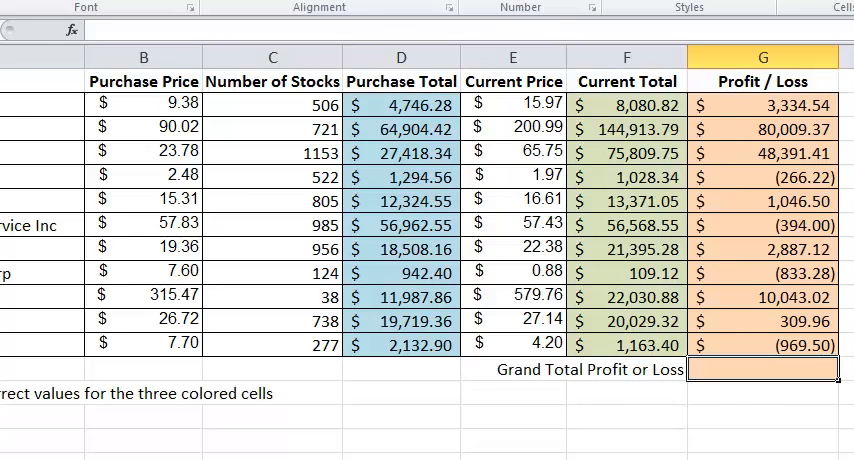
{"action": "type", "text": "=sum(G2:G12"}
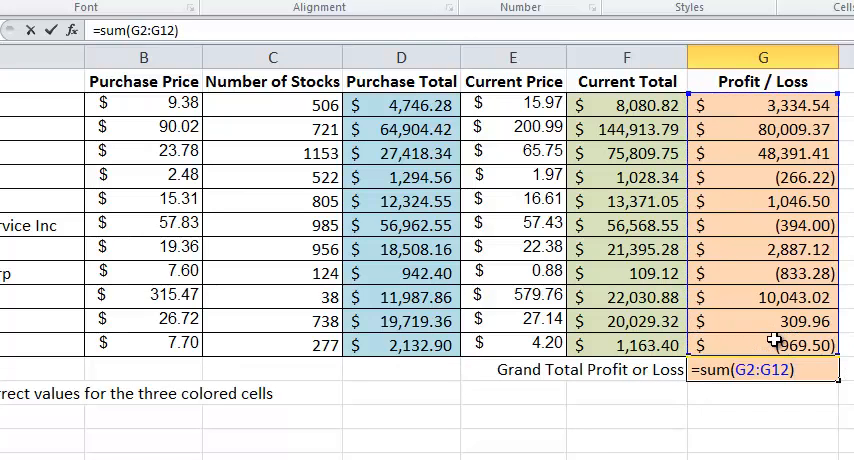
{"action": "key", "text": "Return"}
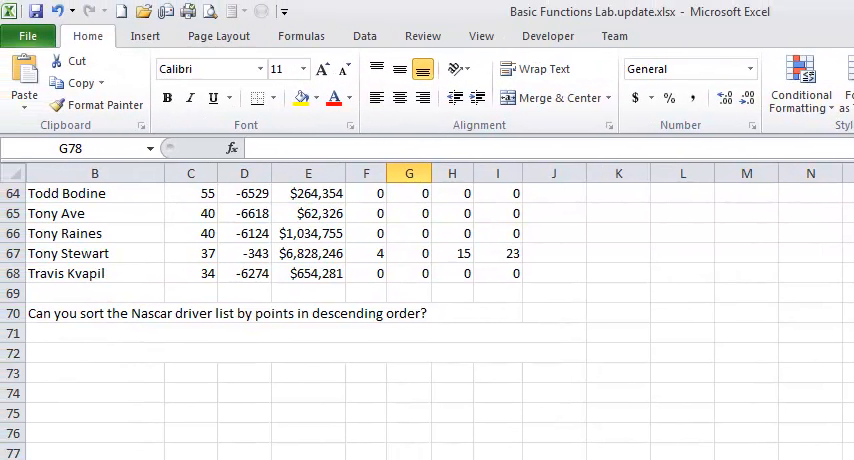
Turn on Data filtering for the Nascar driver list
{"action": "scroll", "scroll_direction": "up", "scroll_amount": 3}
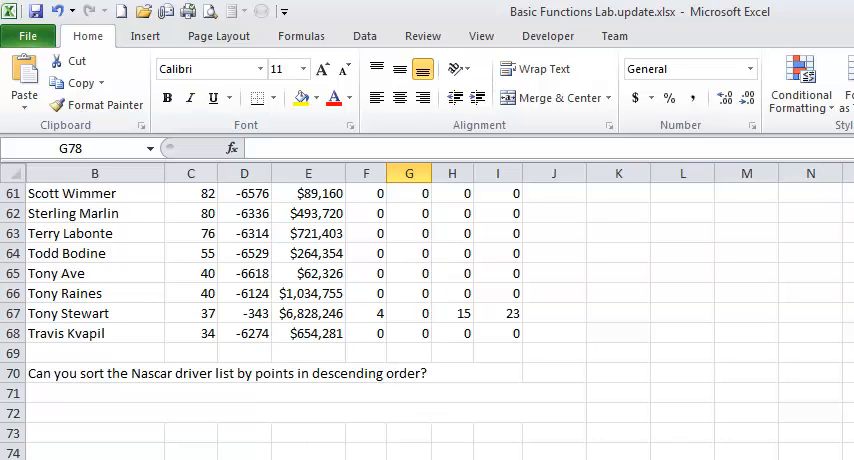
{"action": "scroll", "scroll_direction": "up", "scroll_amount": 3}
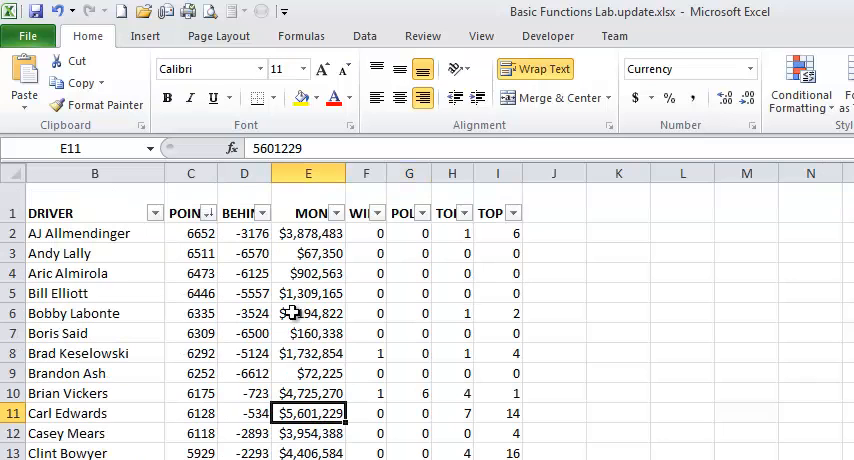
{"action": "mouse_move", "coordinate": [364, 35]}
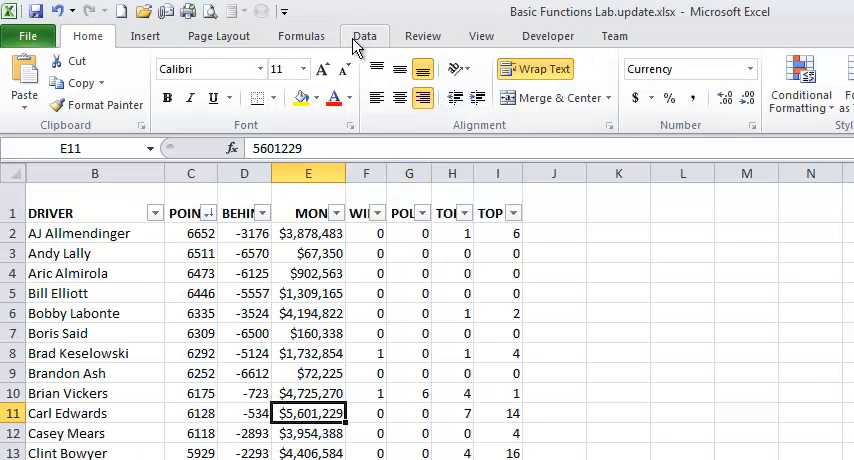
{"action": "left_click", "coordinate": [364, 35]}
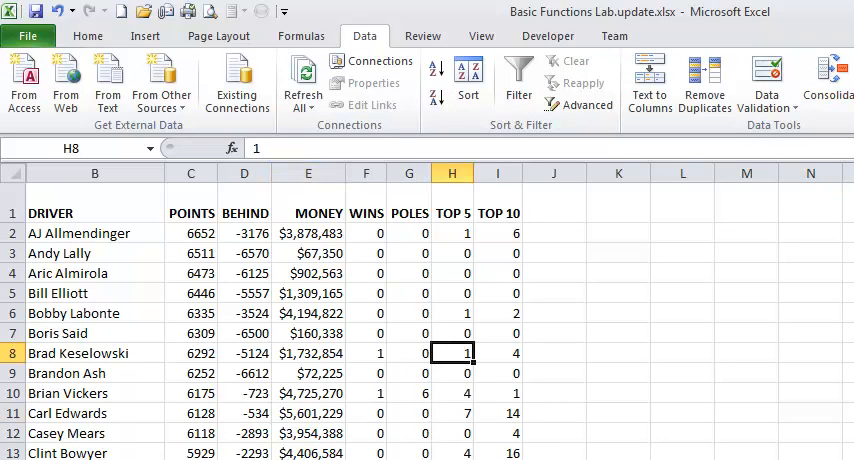
{"action": "left_click", "coordinate": [308, 372]}
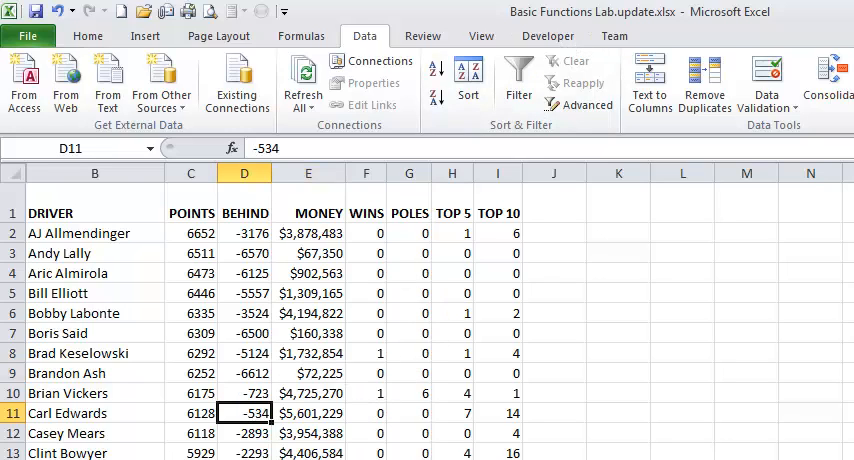
{"action": "left_click", "coordinate": [409, 253]}
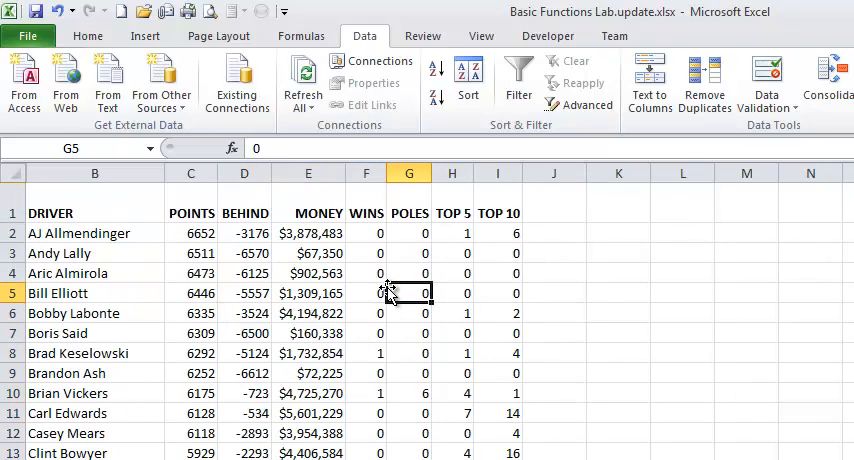
{"action": "left_click", "coordinate": [518, 82]}
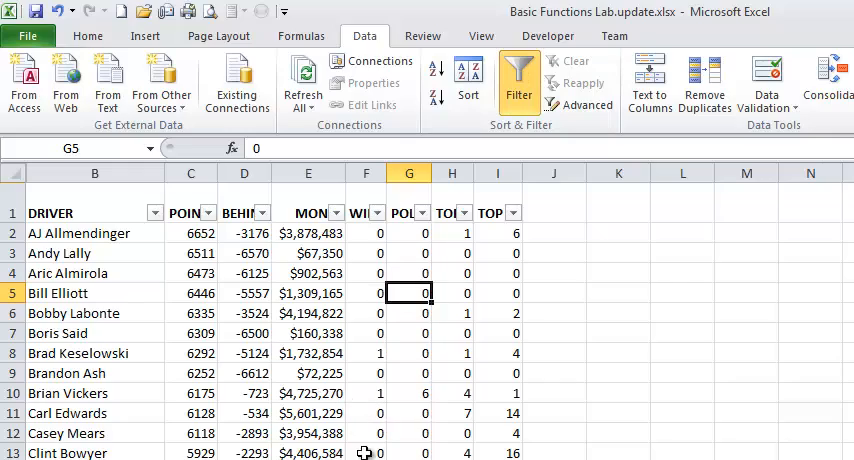
Sort the drivers by POINTS from largest to smallest, then move to the bottom-20 task
{"action": "scroll", "scroll_direction": "down", "scroll_amount": 3}
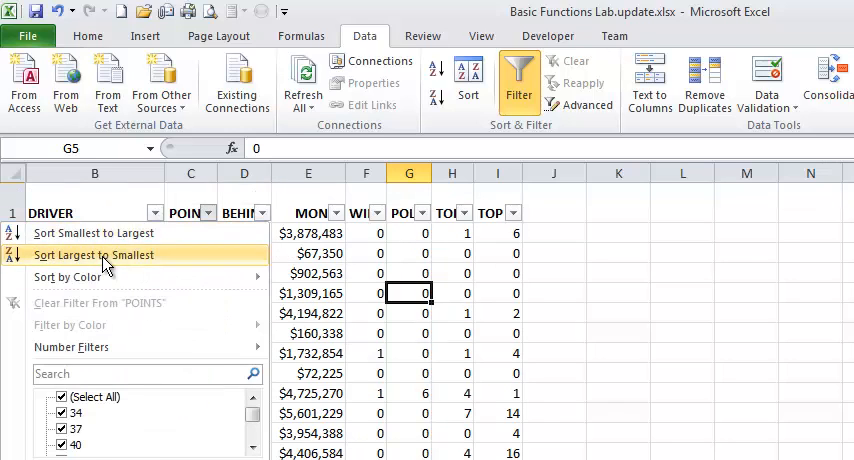
{"action": "mouse_move", "coordinate": [95, 233]}
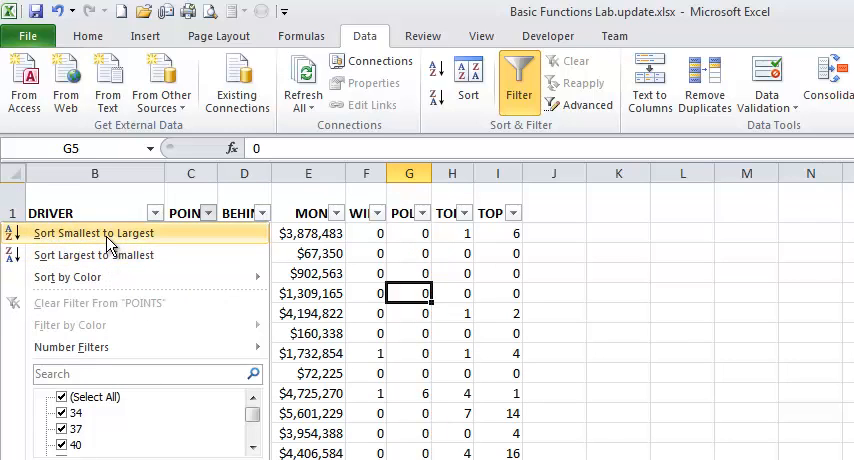
{"action": "mouse_move", "coordinate": [93, 255]}
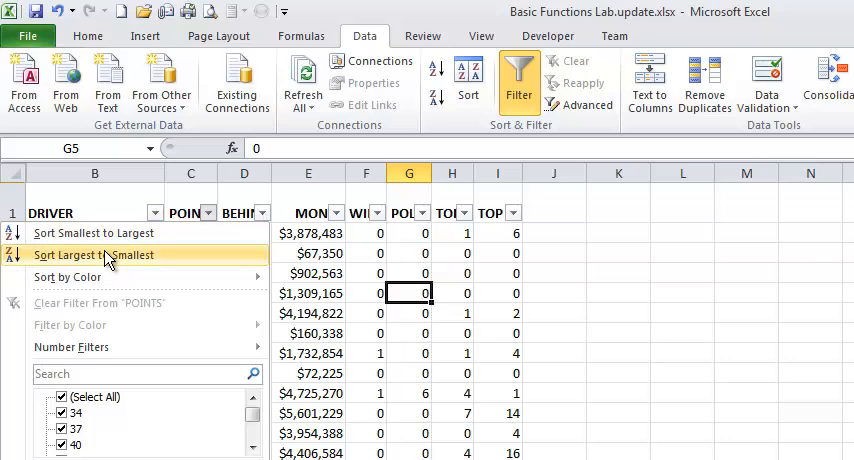
{"action": "left_click", "coordinate": [95, 255]}
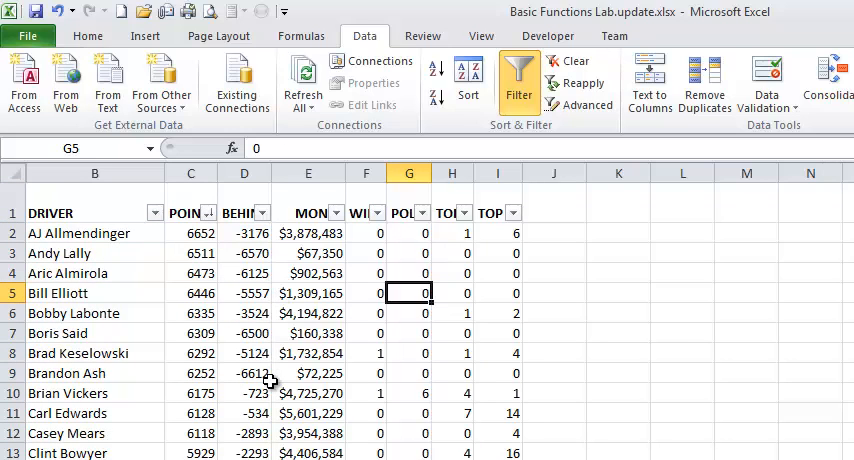
{"action": "mouse_move", "coordinate": [358, 393]}
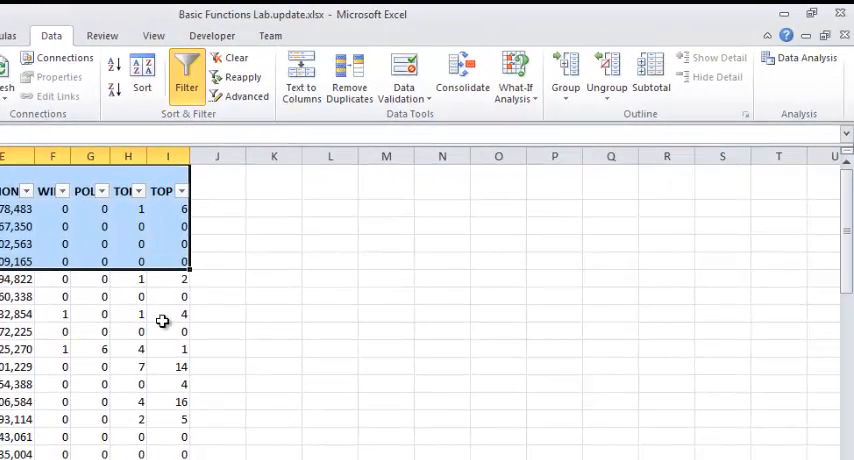
{"action": "scroll", "scroll_direction": "down", "scroll_amount": 3}
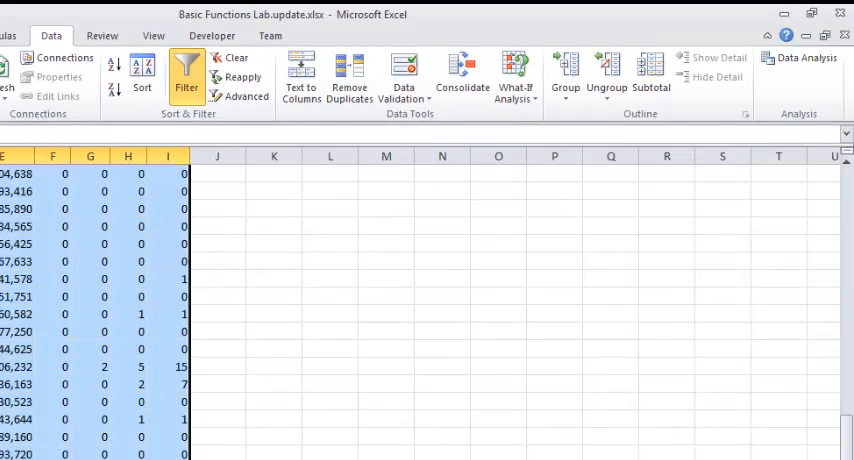
{"action": "left_click", "coordinate": [765, 80]}
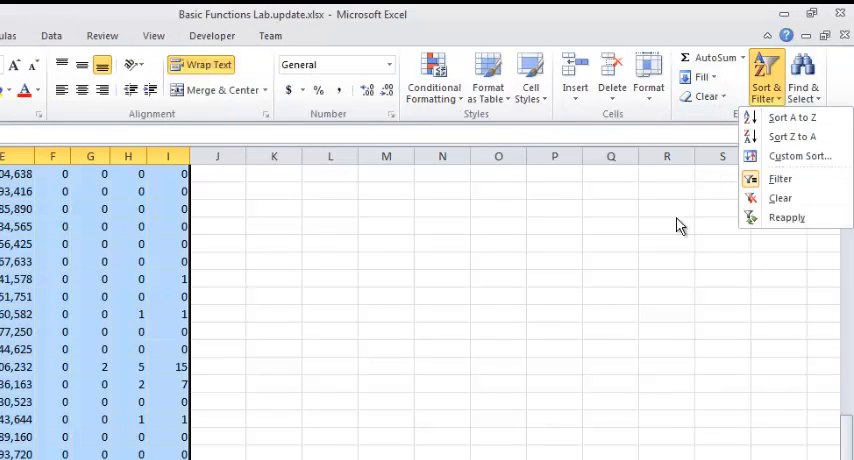
{"action": "left_click", "coordinate": [780, 179]}
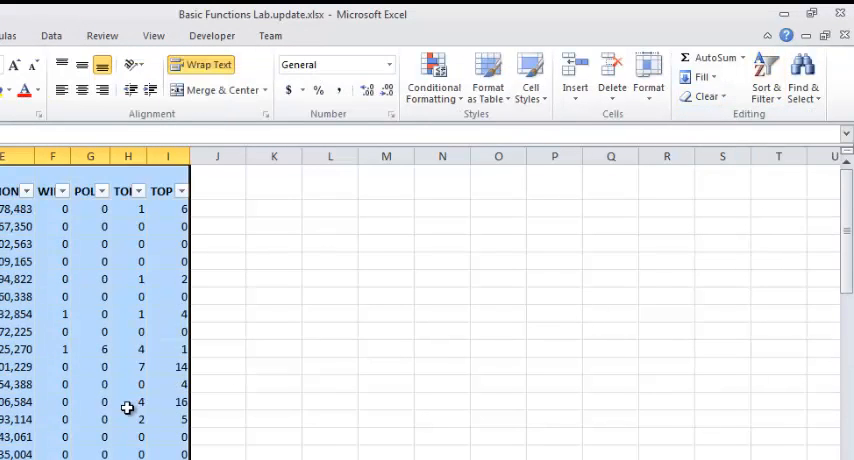
{"action": "left_click", "coordinate": [128, 401]}
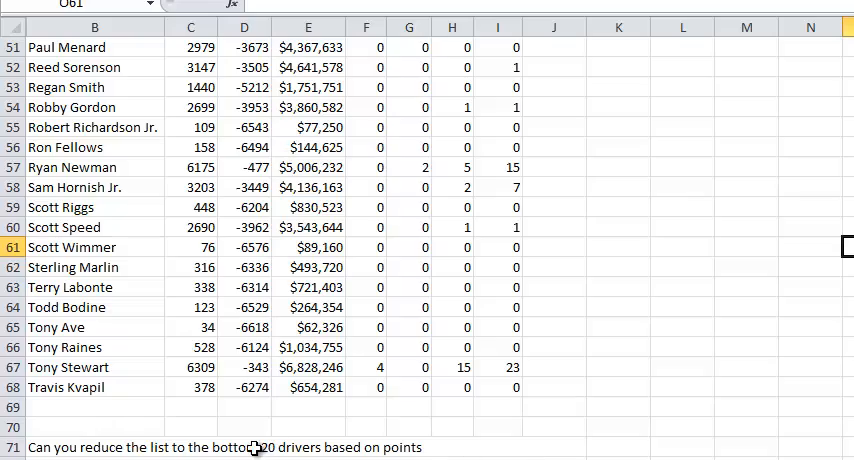
Switch filter dropdowns back on for the driver list headers
{"action": "scroll", "scroll_direction": "up", "scroll_amount": 3}
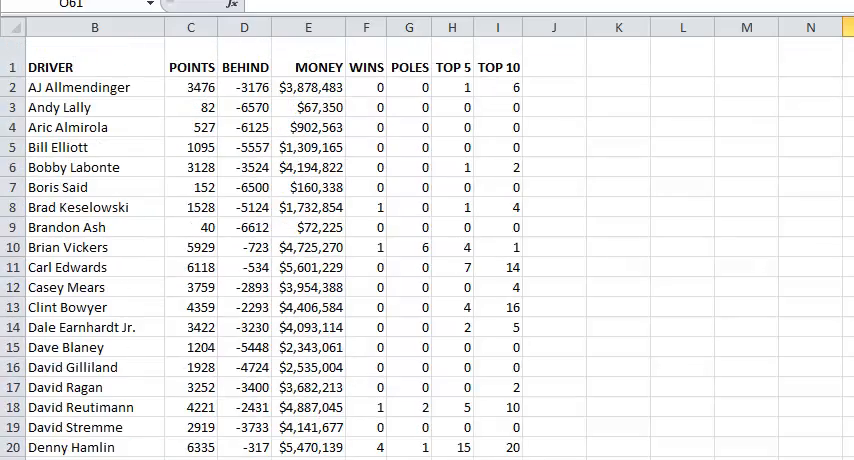
{"action": "left_click", "coordinate": [312, 246]}
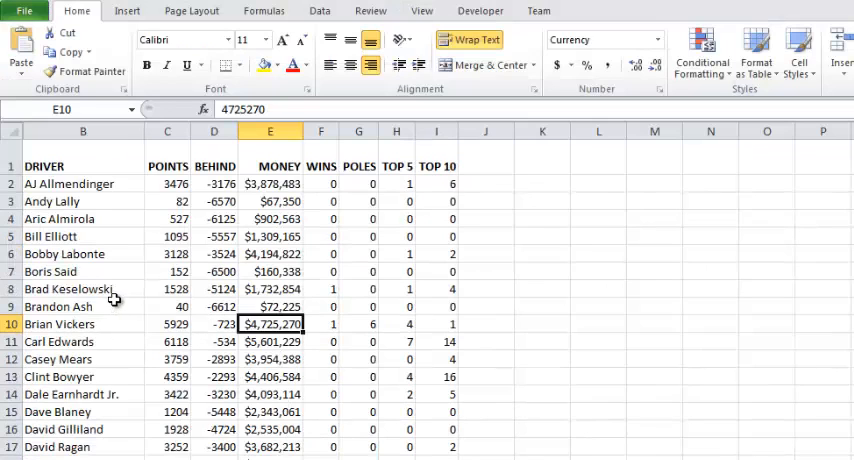
{"action": "left_click", "coordinate": [320, 11]}
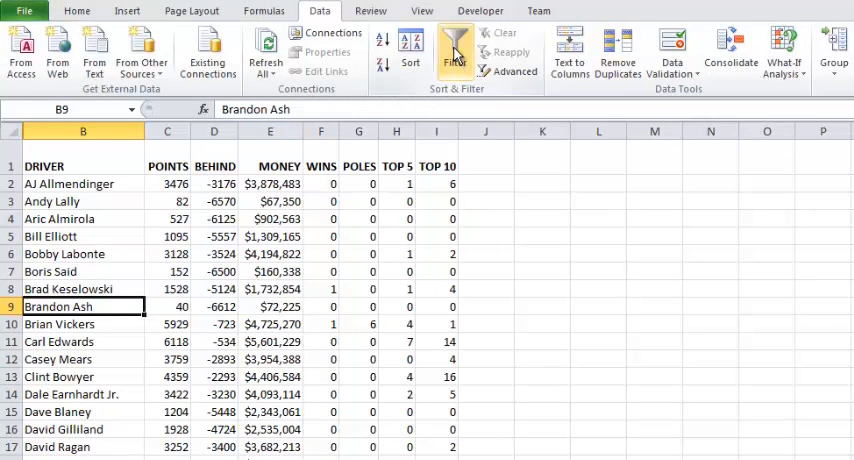
{"action": "left_click", "coordinate": [454, 52]}
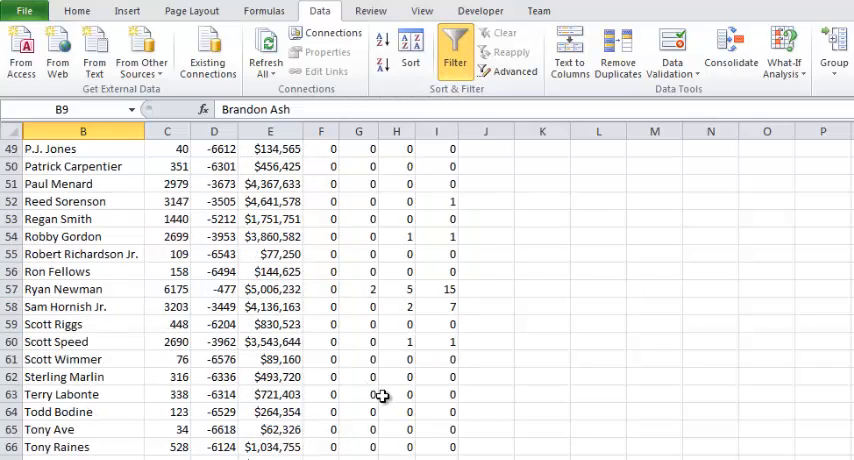
{"action": "scroll", "scroll_direction": "down", "scroll_amount": 3}
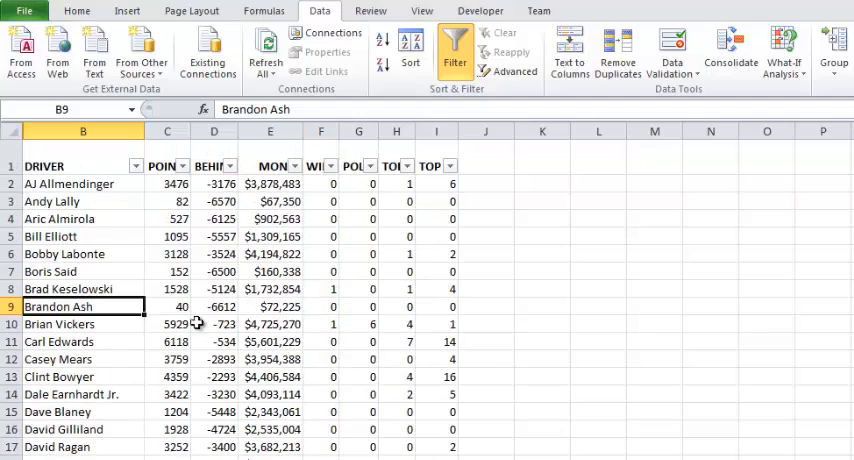
{"action": "mouse_move", "coordinate": [182, 166]}
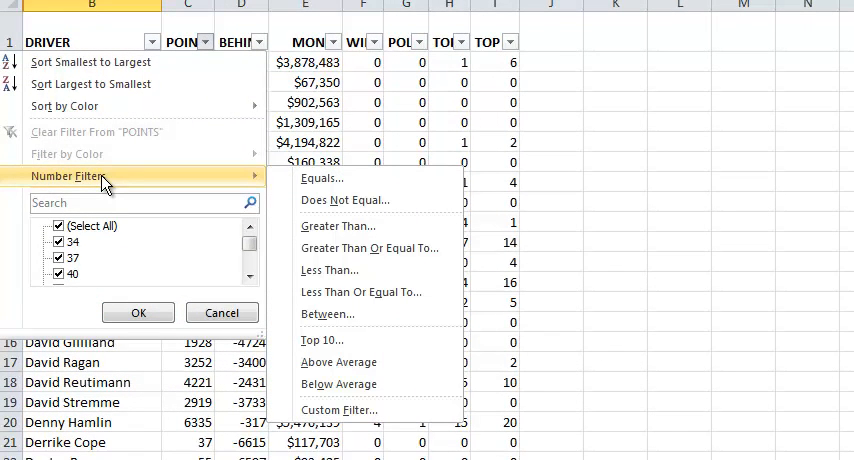
{"action": "mouse_move", "coordinate": [322, 178]}
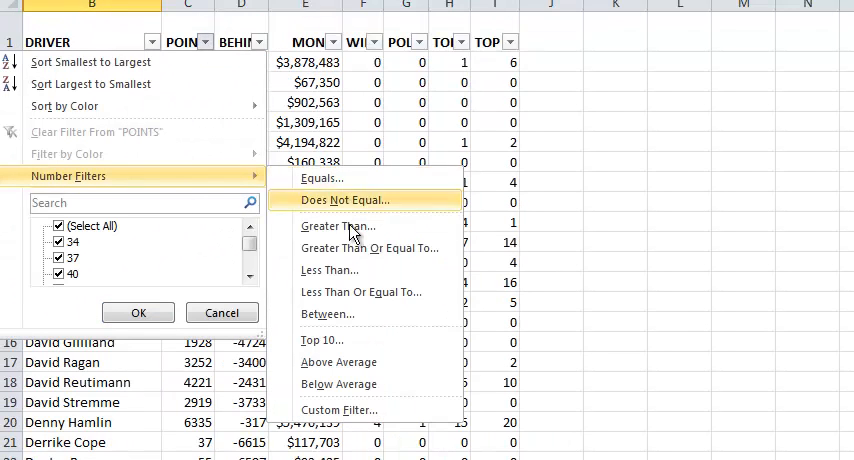
{"action": "mouse_move", "coordinate": [378, 232]}
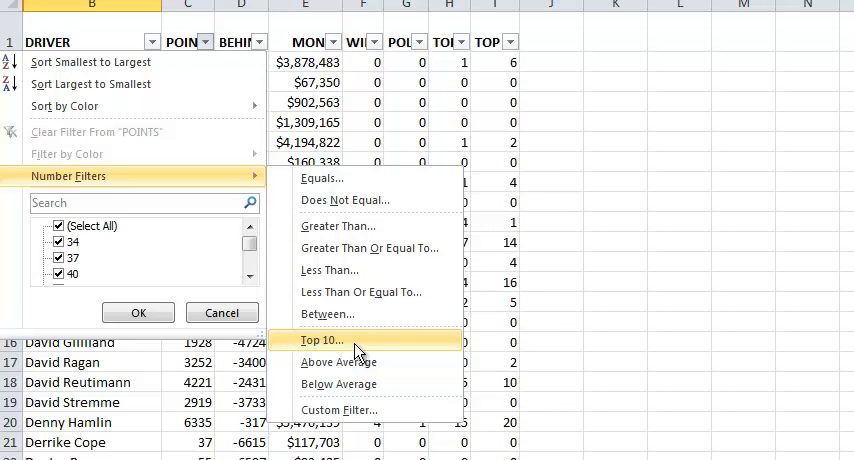
Filter POINTS to the Bottom 20 items, then go to the name-sort sheet
{"action": "left_click", "coordinate": [320, 340]}
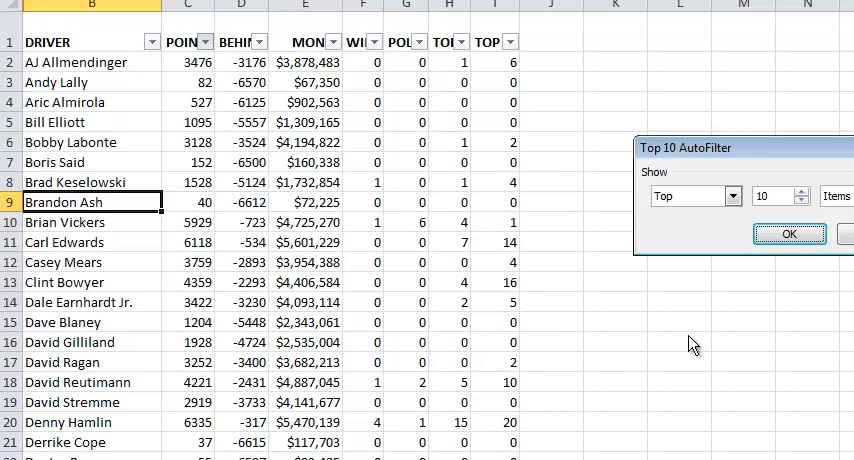
{"action": "left_click", "coordinate": [735, 195]}
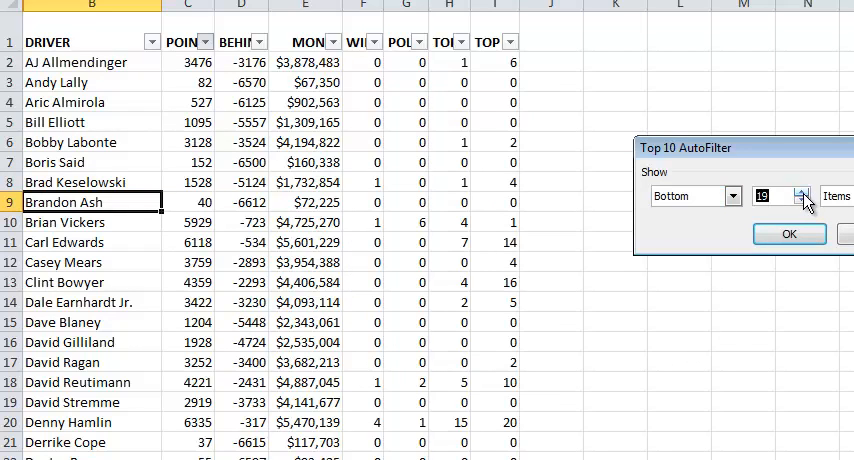
{"action": "left_click", "coordinate": [803, 190]}
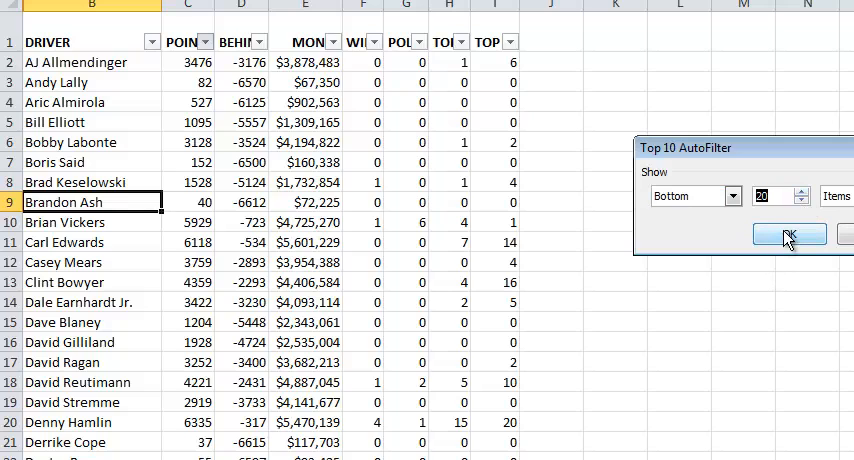
{"action": "left_click", "coordinate": [789, 234]}
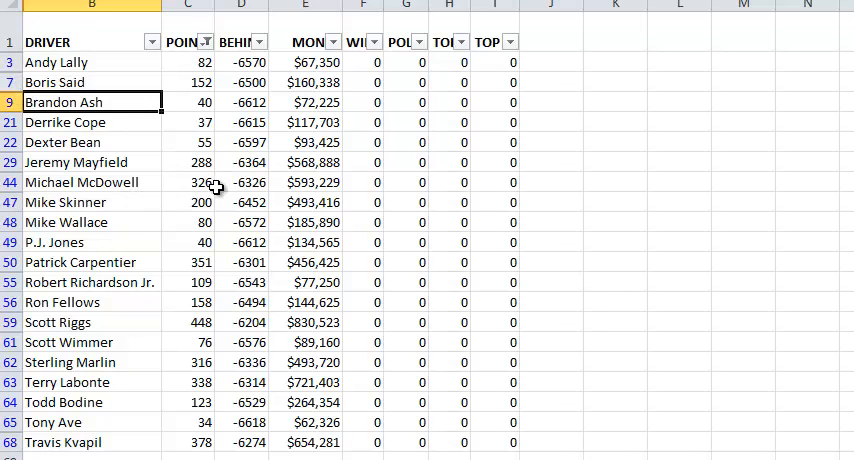
{"action": "left_click", "coordinate": [239, 182]}
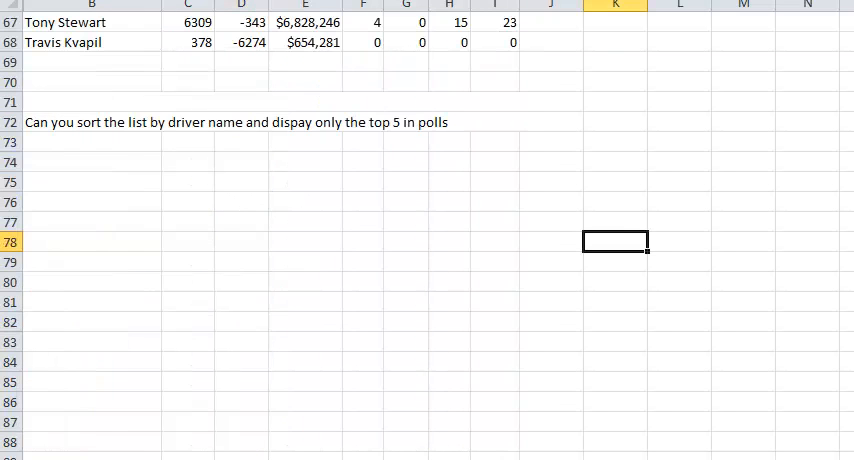
{"action": "mouse_move", "coordinate": [403, 357]}
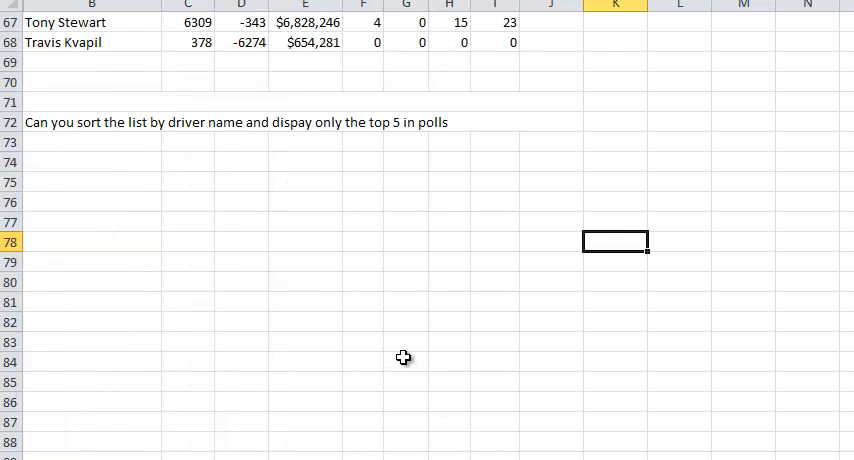
Correct the question to 'display', enable filters, and sort drivers A to Z by name
{"action": "scroll", "scroll_direction": "up", "scroll_amount": 3}
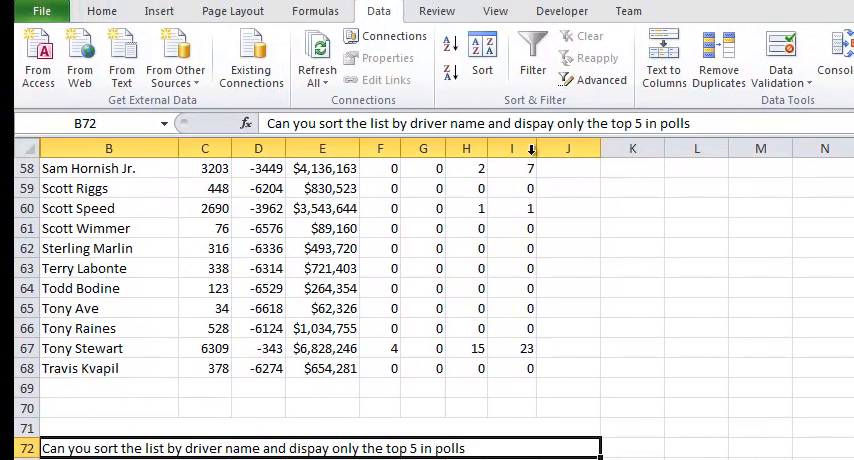
{"action": "type", "text": "display"}
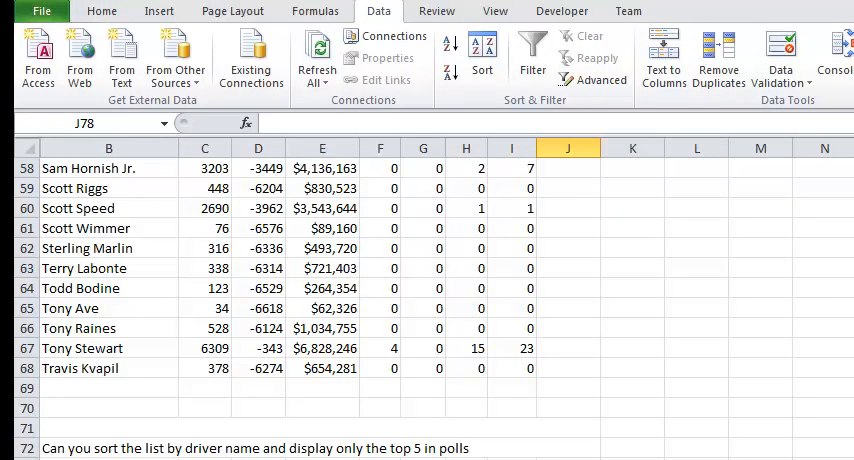
{"action": "scroll", "scroll_direction": "up", "scroll_amount": 3}
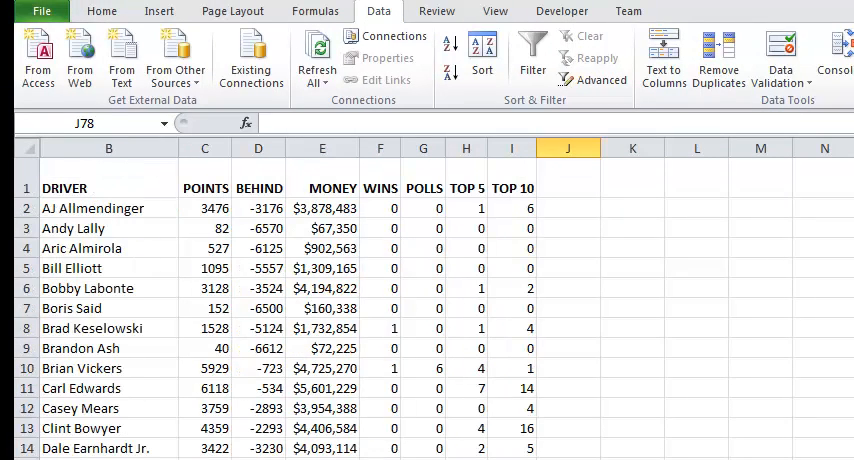
{"action": "left_click", "coordinate": [258, 428]}
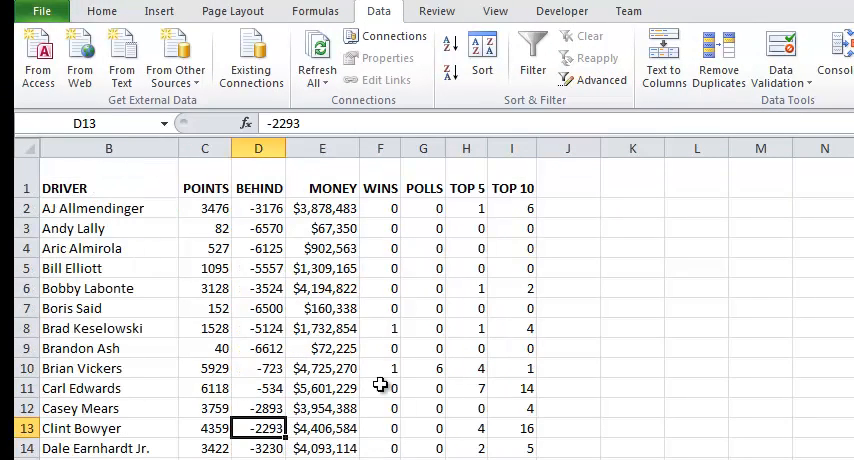
{"action": "left_click", "coordinate": [380, 388]}
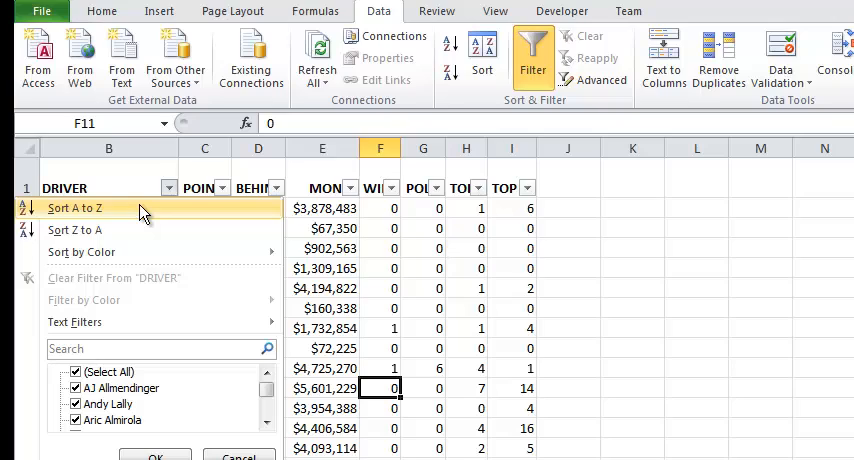
{"action": "left_click", "coordinate": [74, 208]}
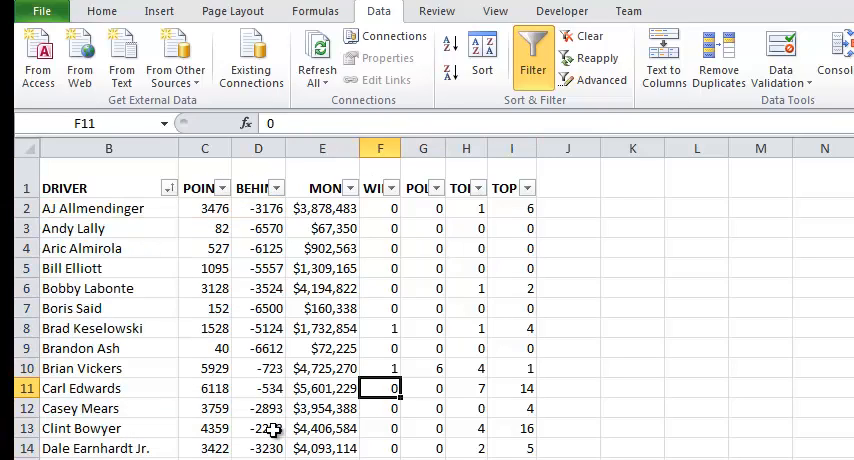
{"action": "scroll", "scroll_direction": "down", "scroll_amount": 3}
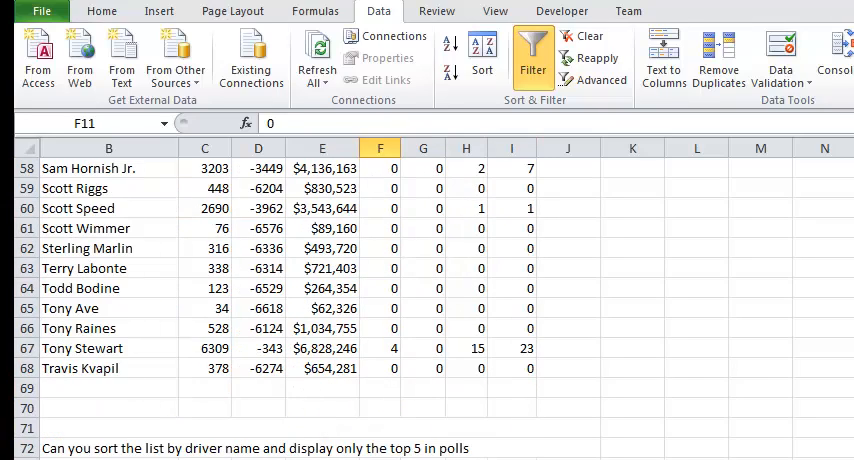
{"action": "scroll", "scroll_direction": "up", "scroll_amount": 3}
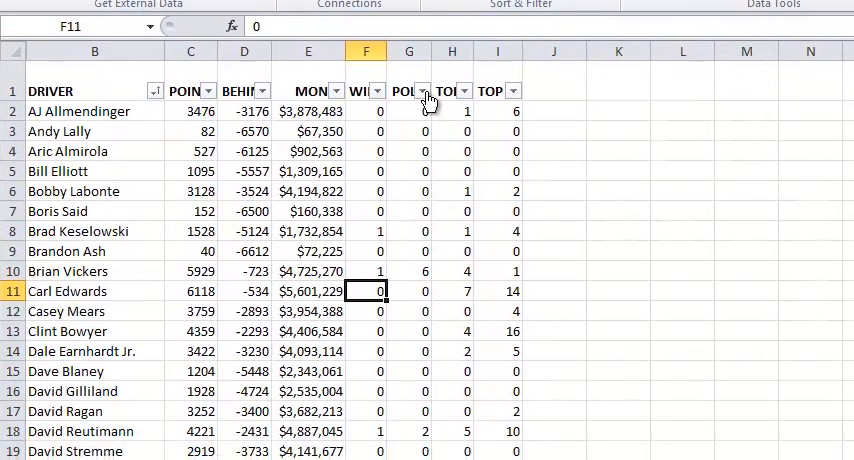
Filter the POLLS column to its top 5 values, leaving seven tied drivers in name order
{"action": "left_click", "coordinate": [423, 91]}
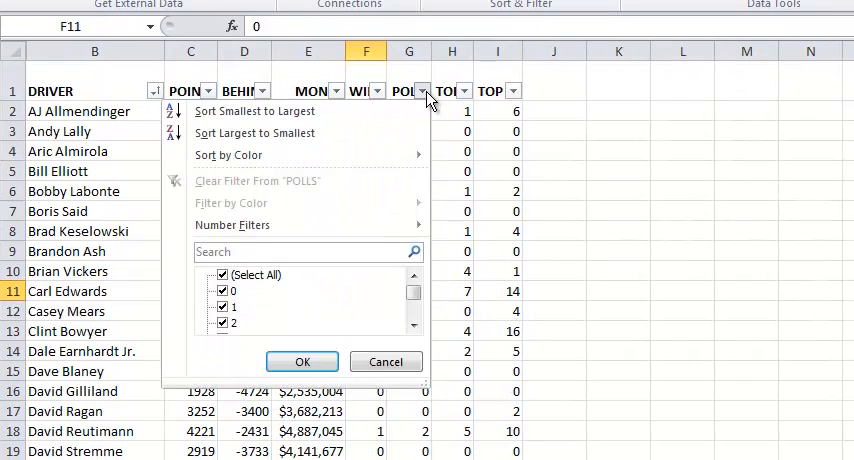
{"action": "mouse_move", "coordinate": [294, 224]}
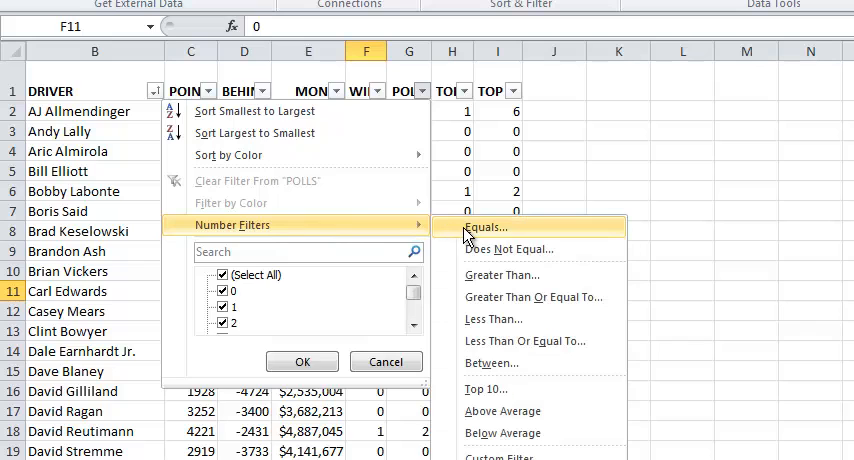
{"action": "mouse_move", "coordinate": [537, 388]}
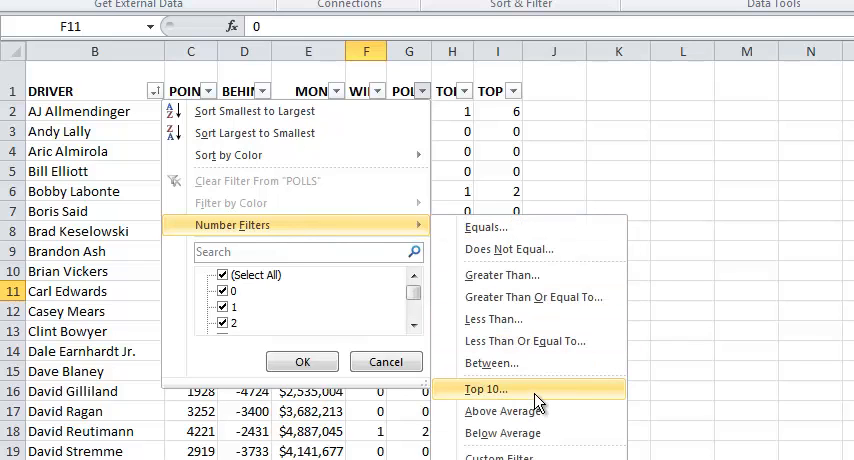
{"action": "left_click", "coordinate": [484, 389]}
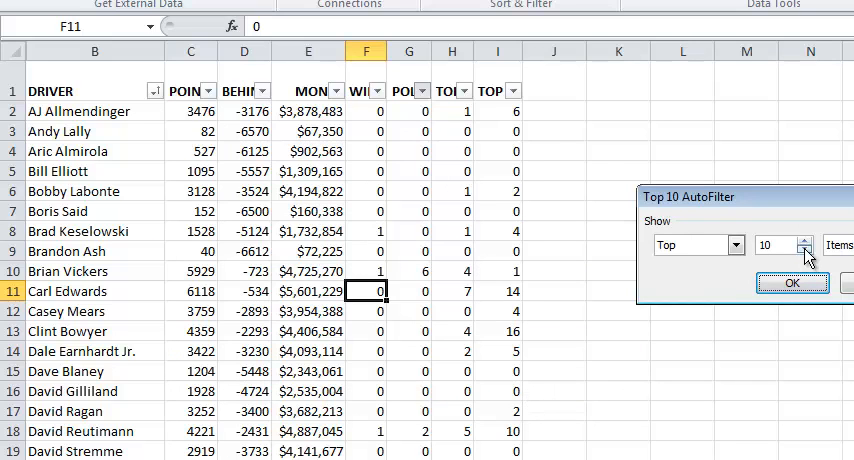
{"action": "left_click", "coordinate": [807, 251]}
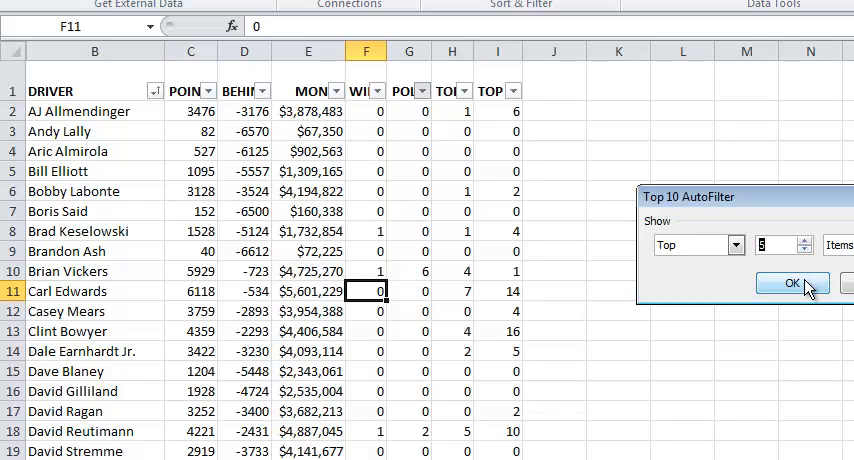
{"action": "left_click", "coordinate": [791, 283]}
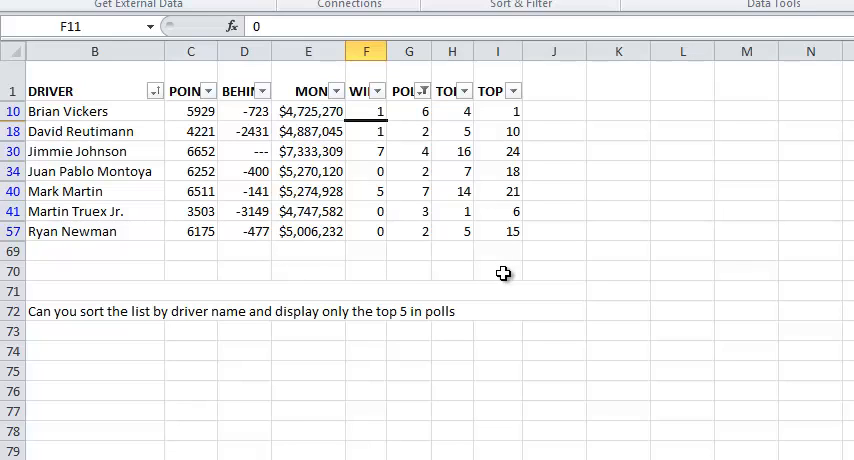
{"action": "mouse_move", "coordinate": [420, 132]}
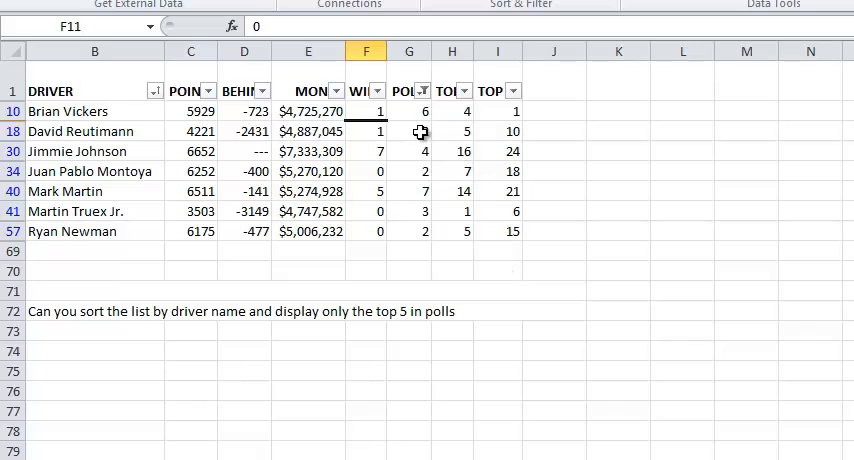
{"action": "left_click", "coordinate": [409, 171]}
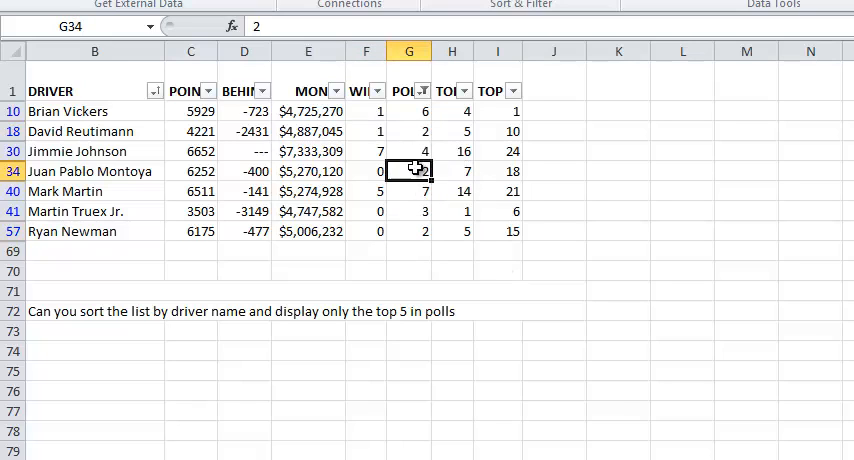
{"action": "left_click", "coordinate": [617, 311]}
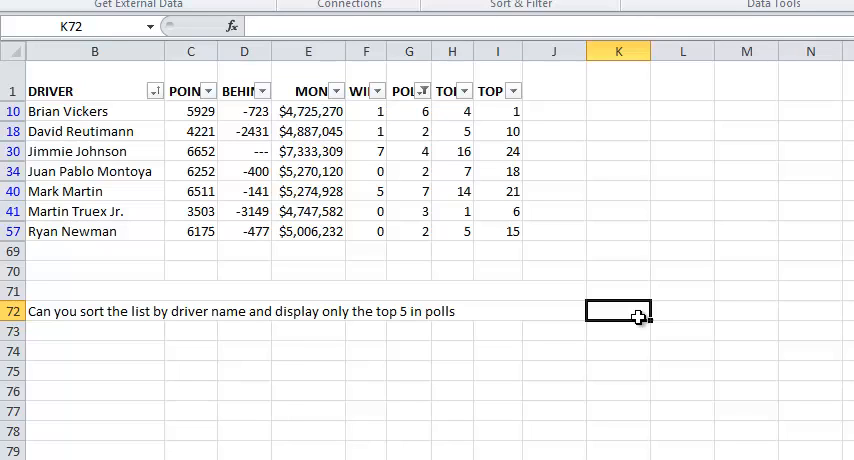
{"action": "left_click", "coordinate": [617, 371]}
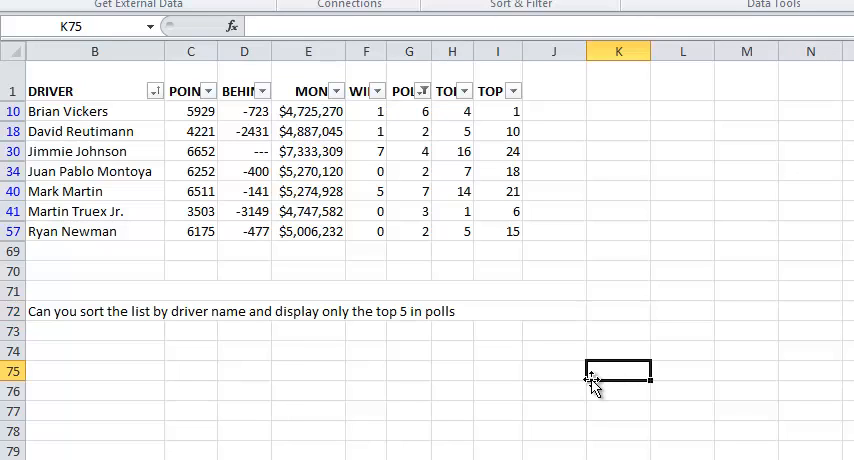
{"action": "mouse_move", "coordinate": [637, 407]}
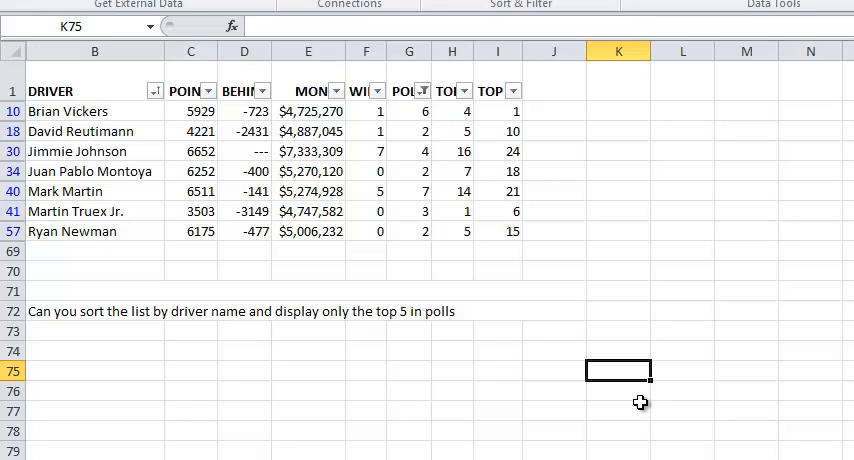
{"action": "mouse_move", "coordinate": [710, 406]}
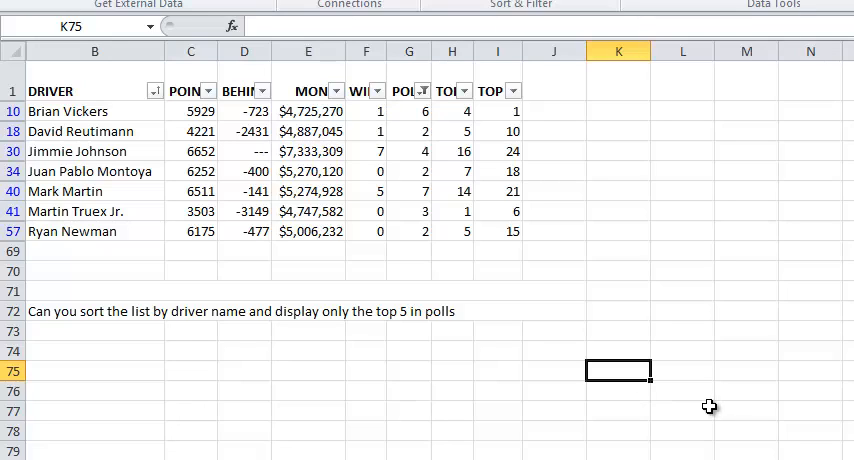